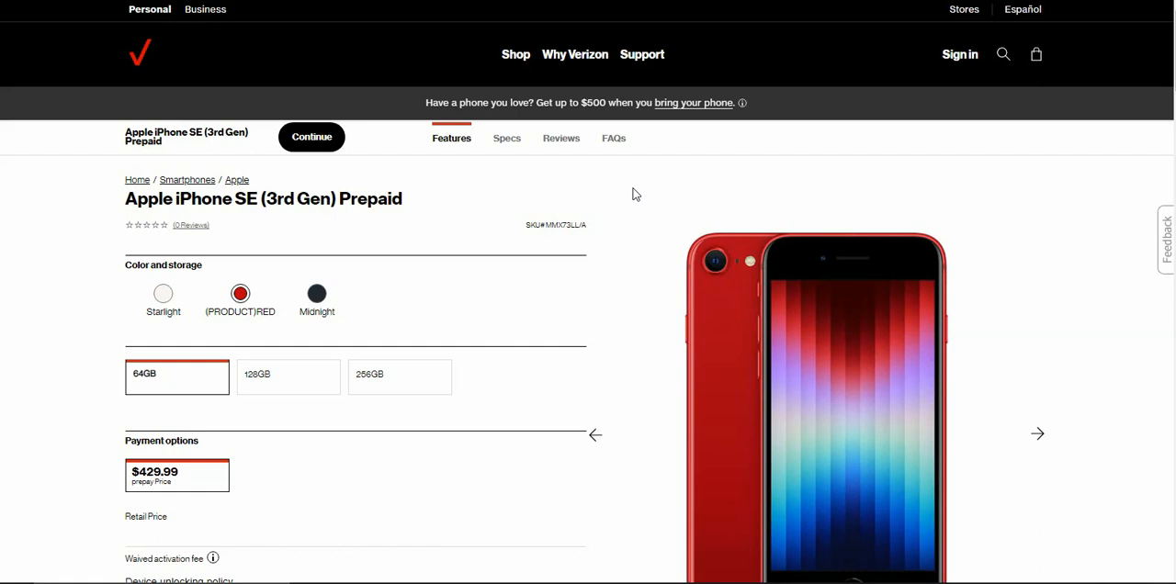
{"action": "mouse_move", "coordinate": [441, 438]}
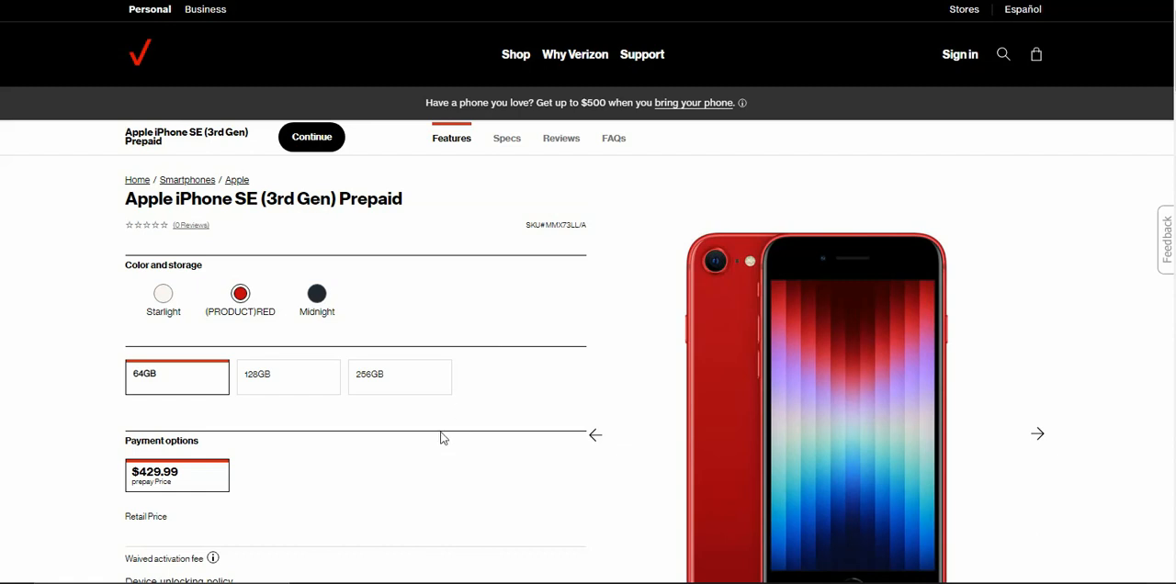
{"action": "mouse_move", "coordinate": [435, 439]}
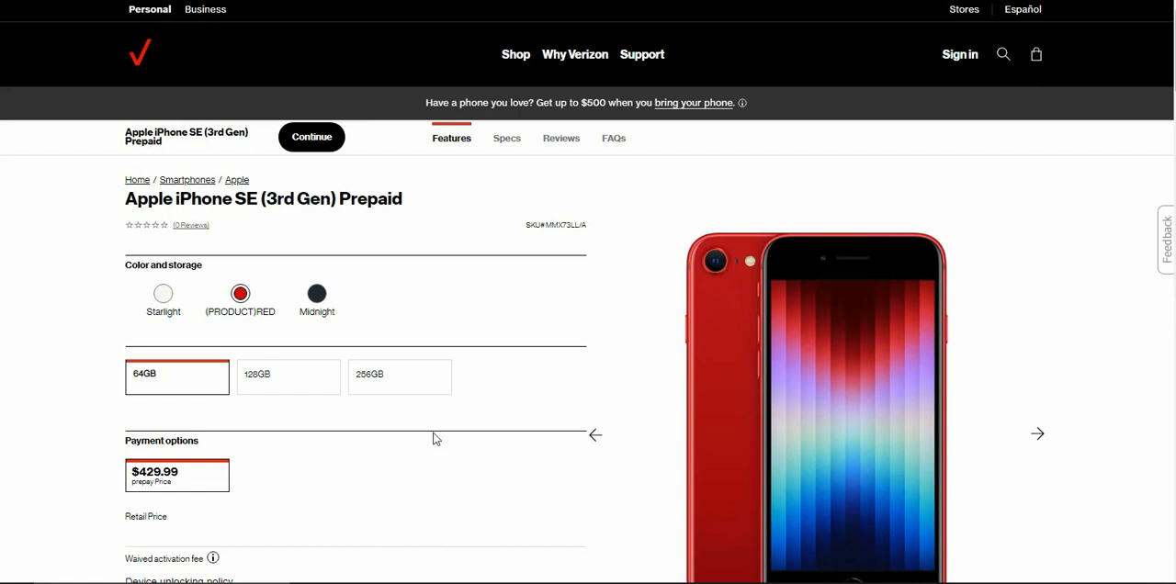
{"action": "mouse_move", "coordinate": [264, 386]}
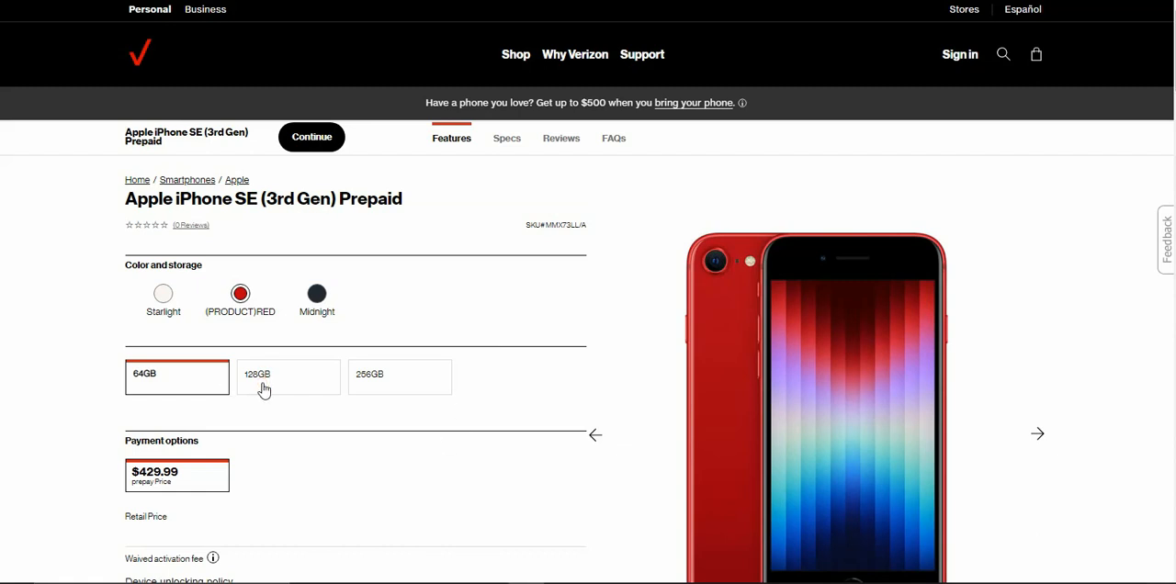
Compare the 128GB, 256GB and 64GB storage prices, settling back on 64GB.
{"action": "left_click", "coordinate": [289, 376]}
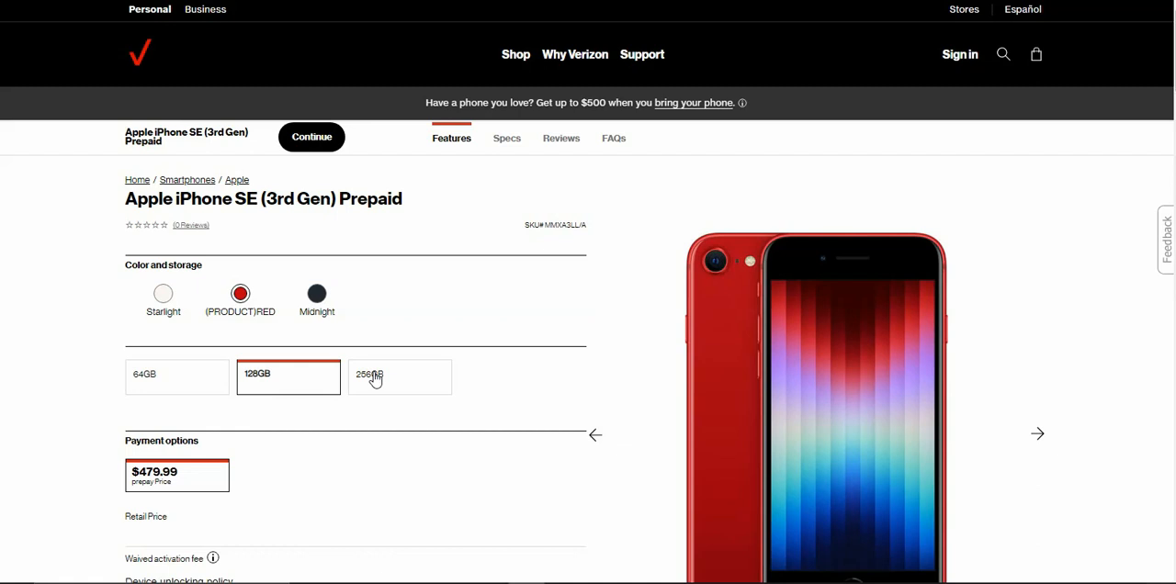
{"action": "left_click", "coordinate": [399, 377]}
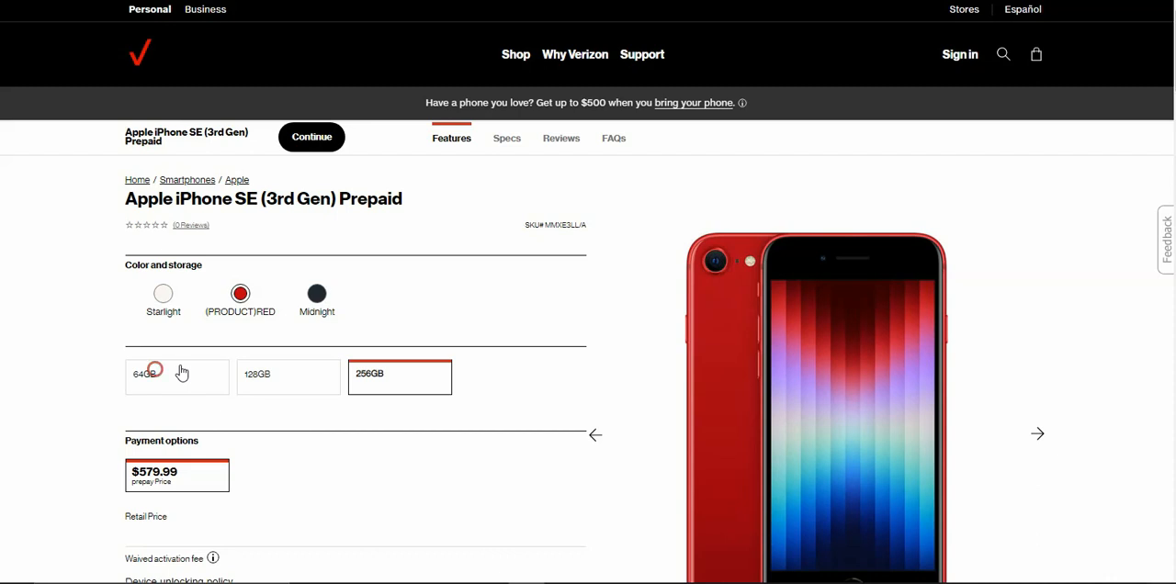
{"action": "left_click", "coordinate": [177, 377]}
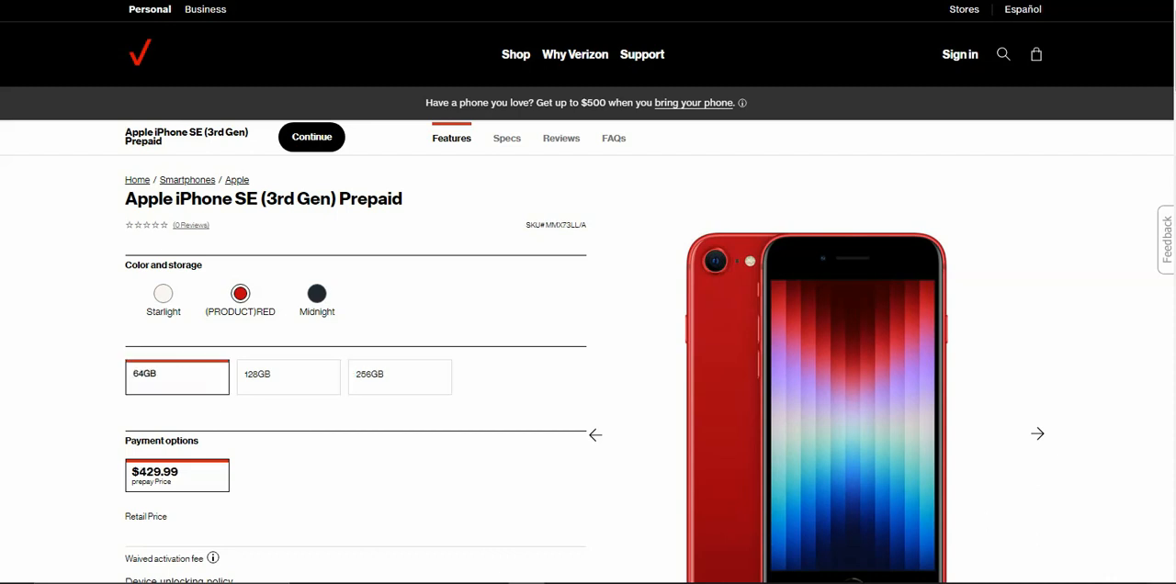
{"action": "scroll", "scroll_direction": "down", "scroll_amount": 3}
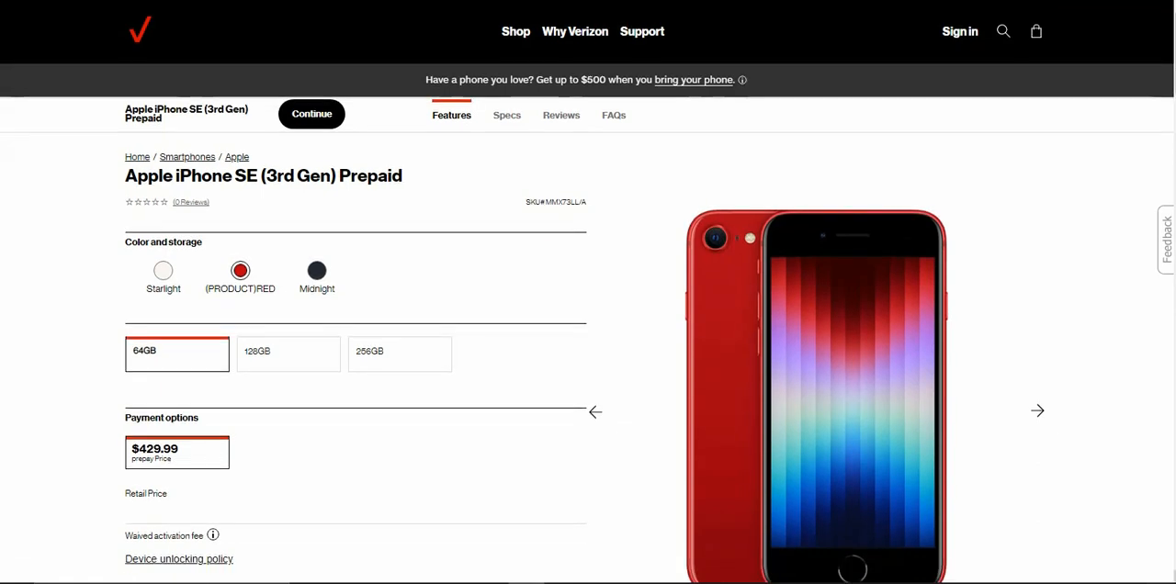
{"action": "scroll", "scroll_direction": "down", "scroll_amount": 3}
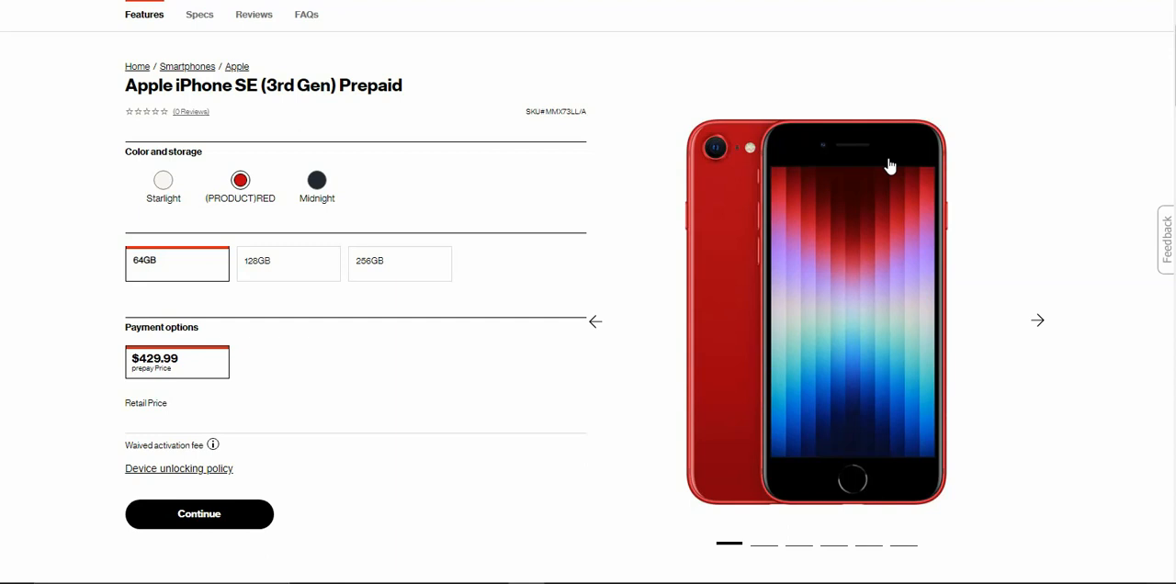
{"action": "mouse_move", "coordinate": [875, 156]}
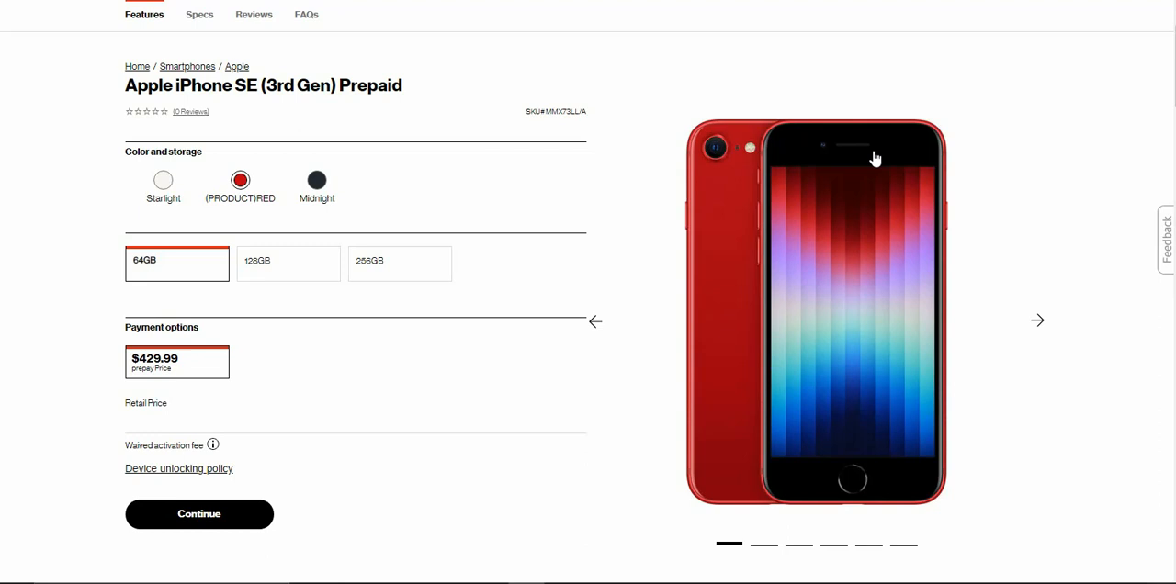
{"action": "mouse_move", "coordinate": [1038, 329]}
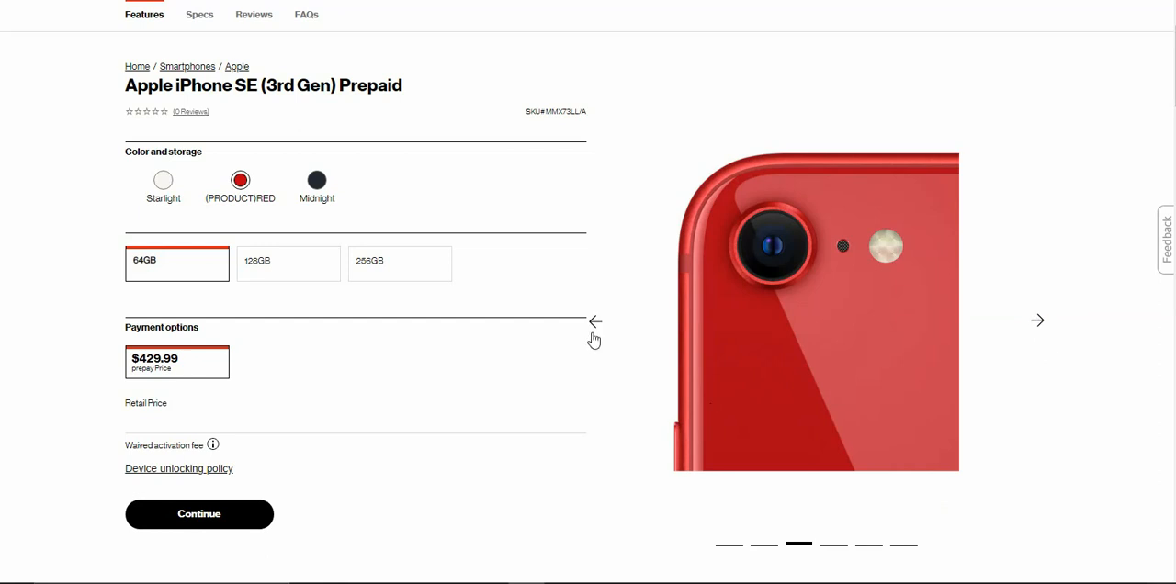
{"action": "mouse_move", "coordinate": [595, 333]}
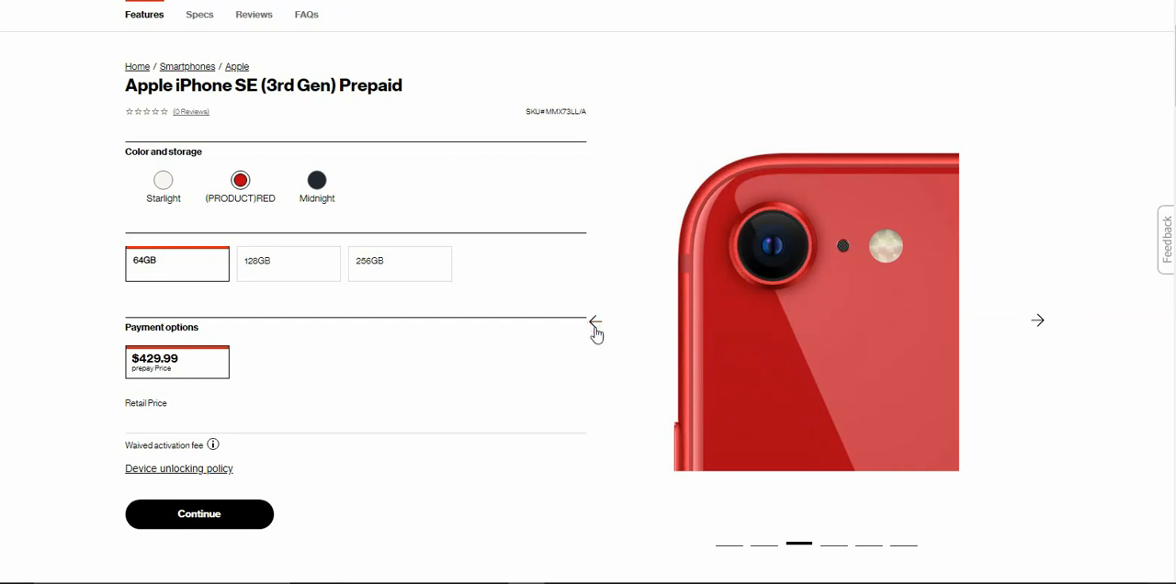
Browse the product photos, then return to the first photo.
{"action": "left_click", "coordinate": [596, 321]}
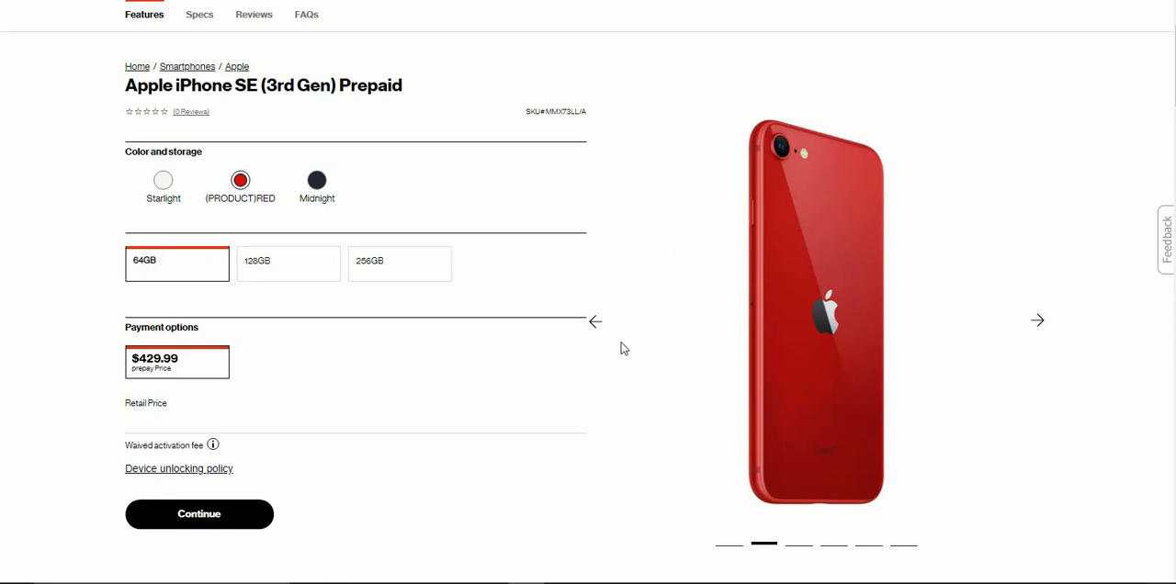
{"action": "mouse_move", "coordinate": [760, 300]}
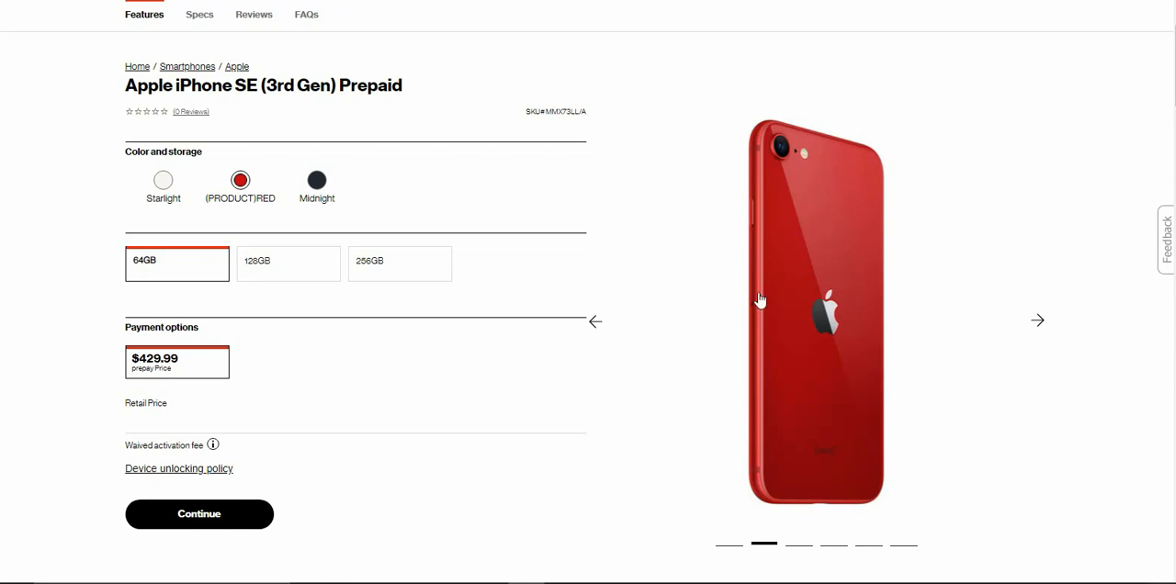
{"action": "mouse_move", "coordinate": [798, 315]}
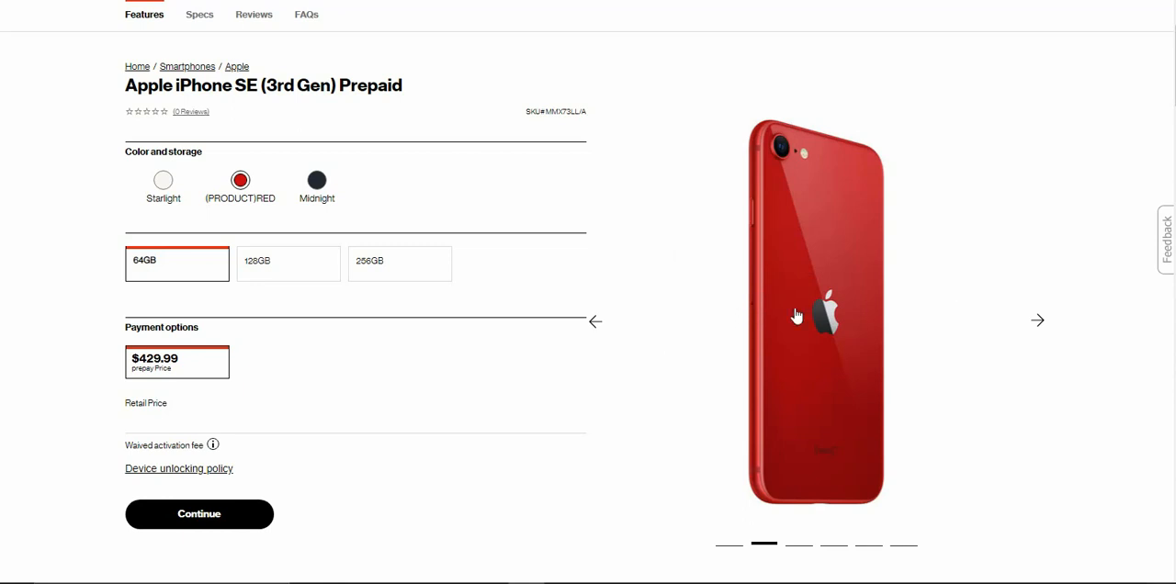
{"action": "left_click", "coordinate": [1038, 321]}
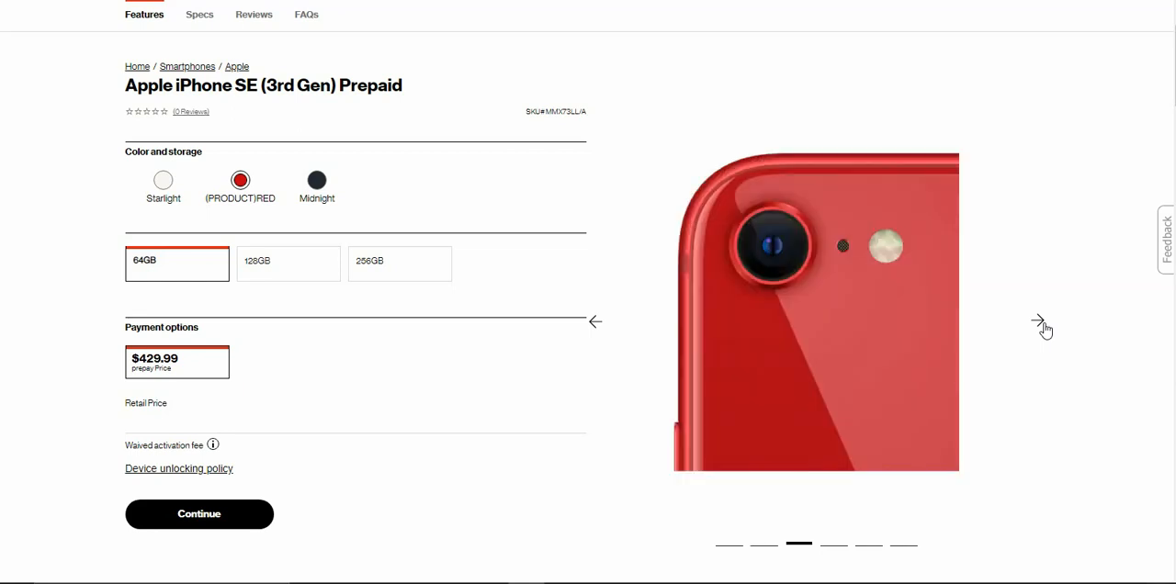
{"action": "left_click", "coordinate": [1040, 322]}
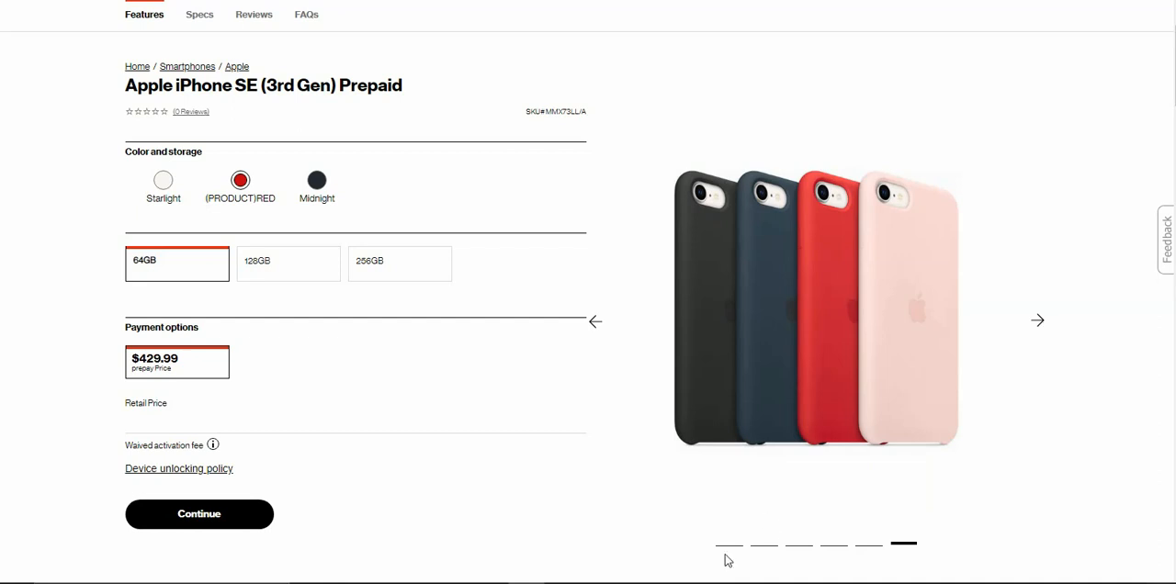
{"action": "mouse_move", "coordinate": [735, 560]}
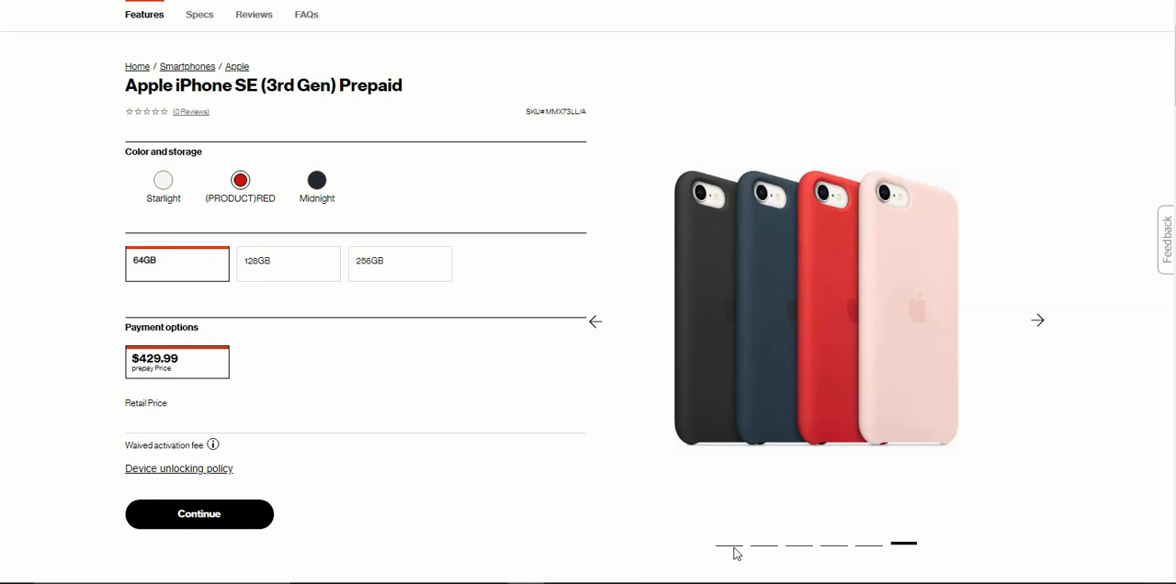
{"action": "mouse_move", "coordinate": [734, 546]}
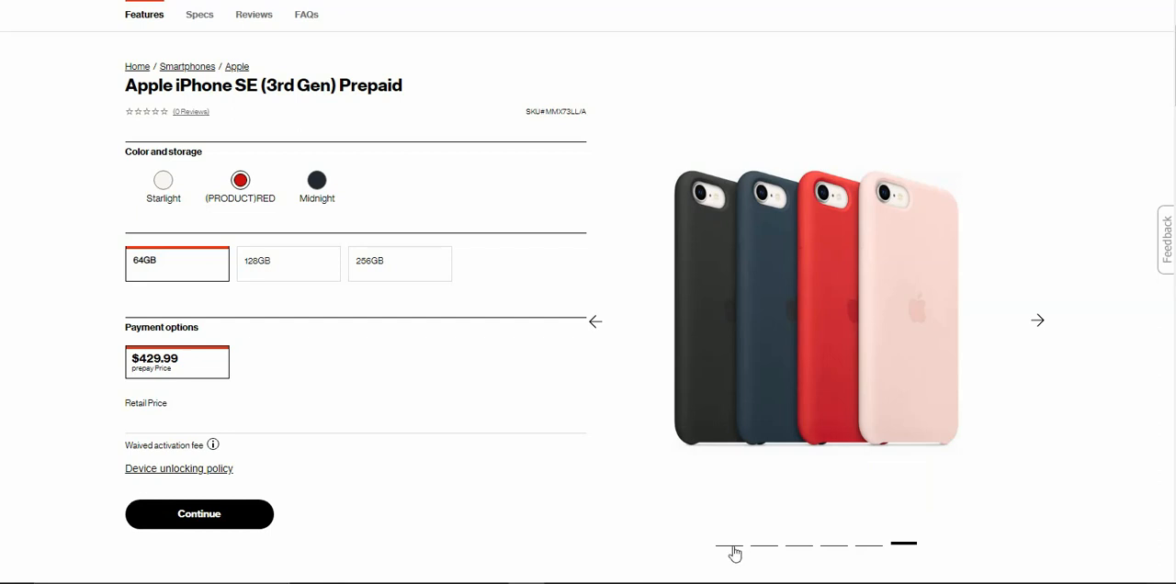
{"action": "left_click", "coordinate": [728, 543]}
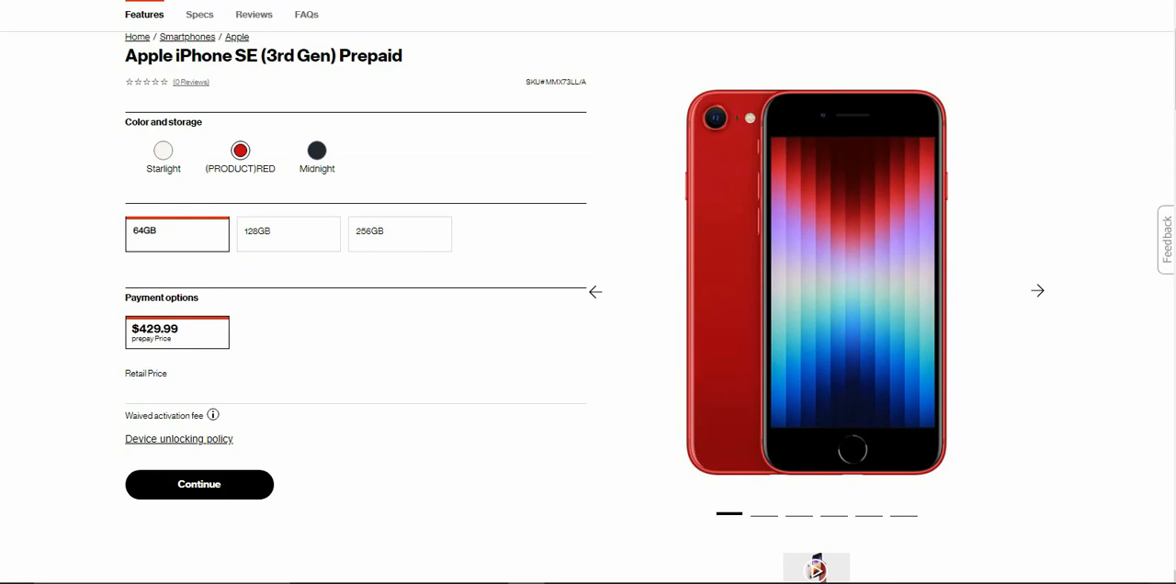
Scroll down to the camera, size, battery highlights and Big-time performance section.
{"action": "scroll", "scroll_direction": "down", "scroll_amount": 3}
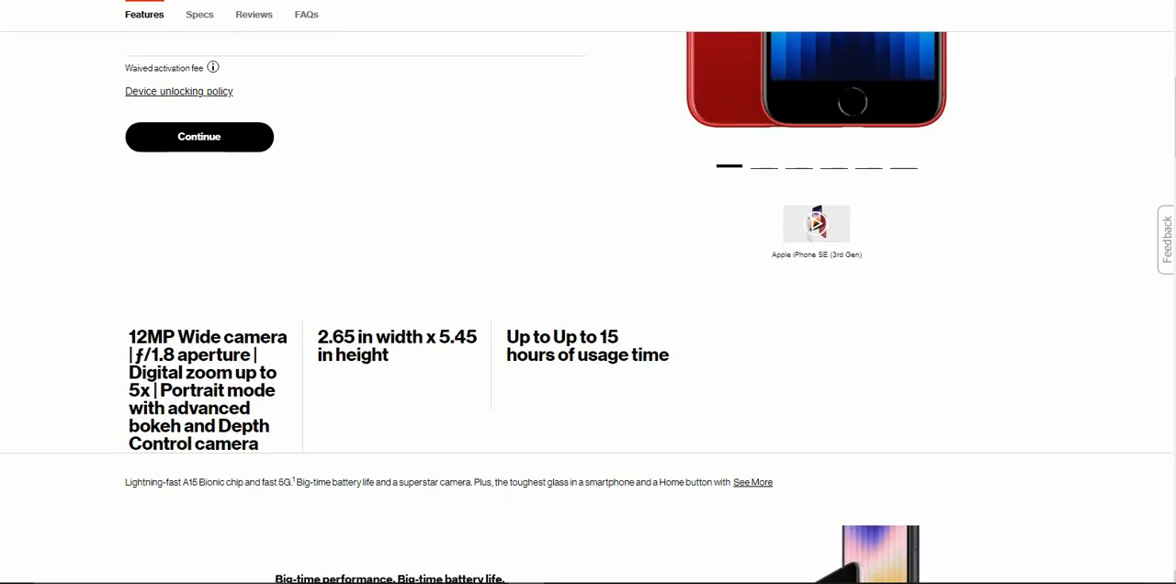
{"action": "scroll", "scroll_direction": "down", "scroll_amount": 3}
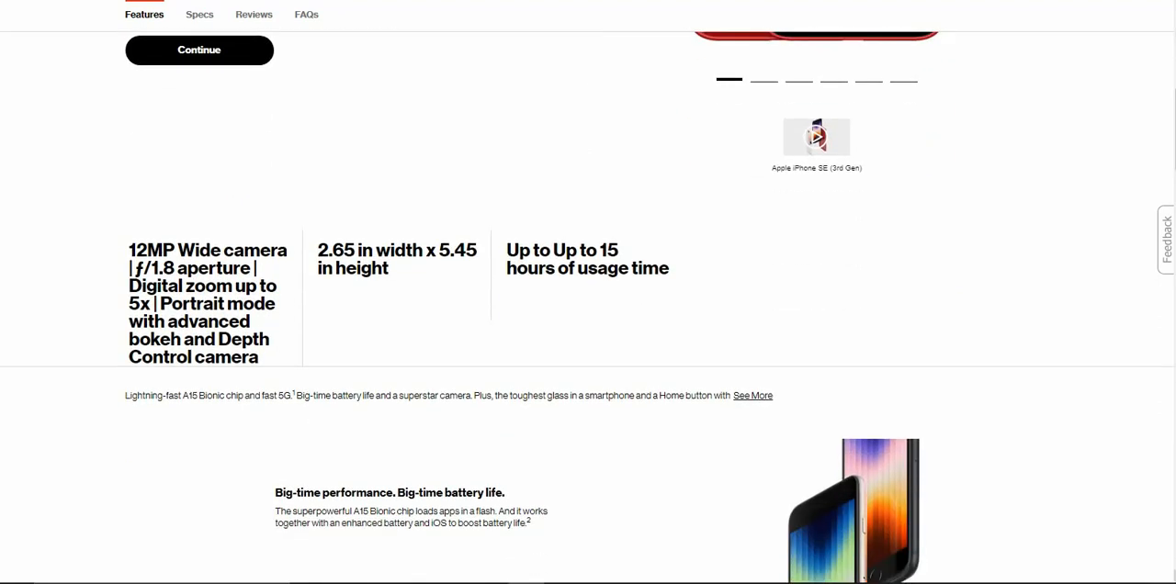
{"action": "scroll", "scroll_direction": "down", "scroll_amount": 3}
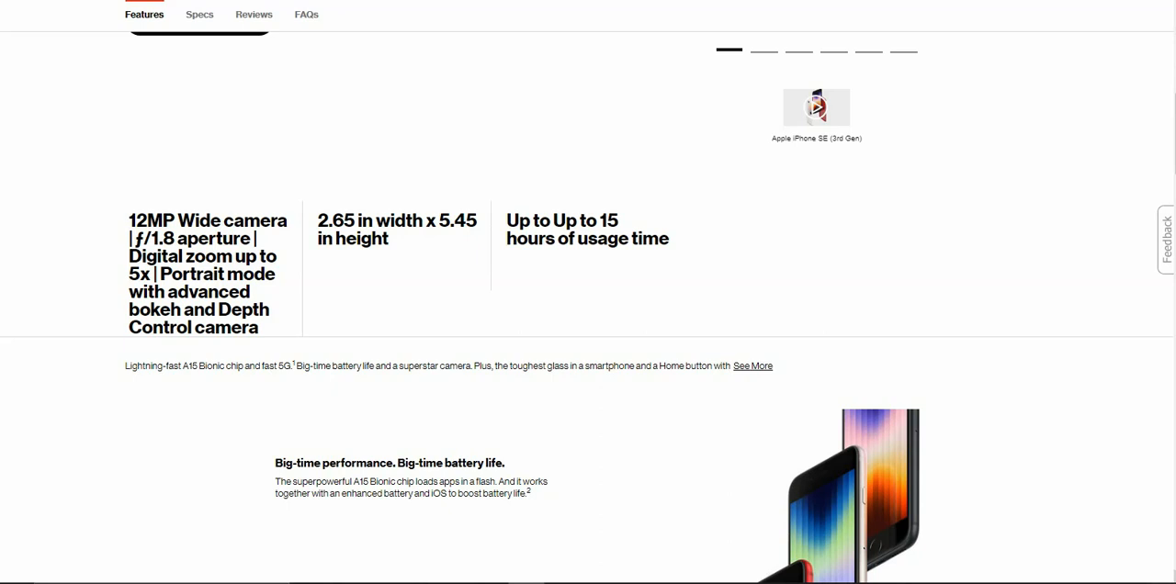
{"action": "scroll", "scroll_direction": "down", "scroll_amount": 3}
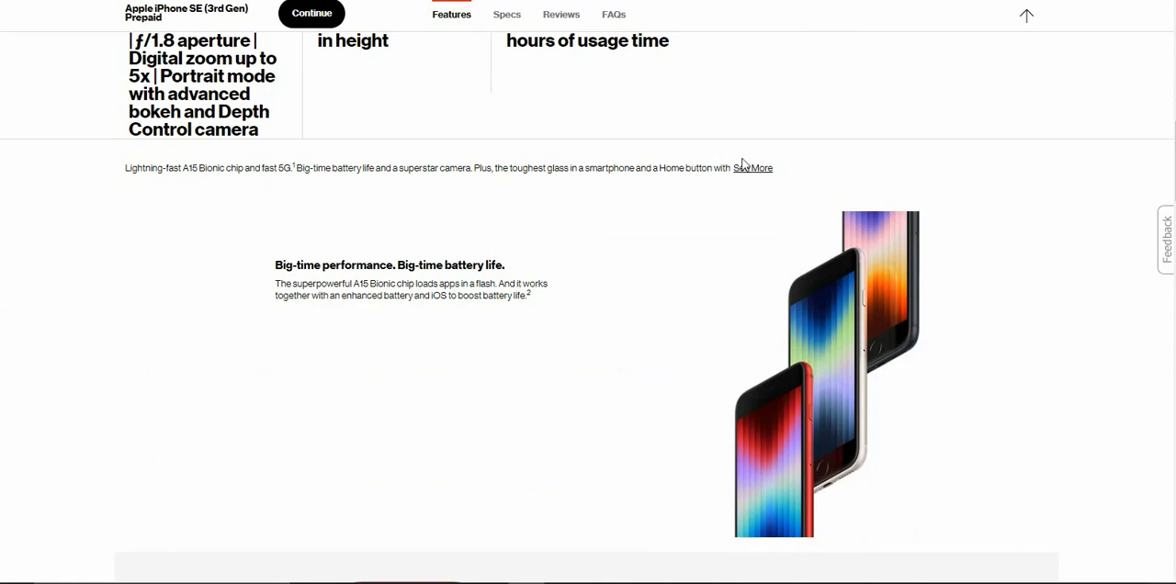
Expand the chip and 5G description, then scroll down to 'Made for mishaps.'.
{"action": "left_click", "coordinate": [752, 167]}
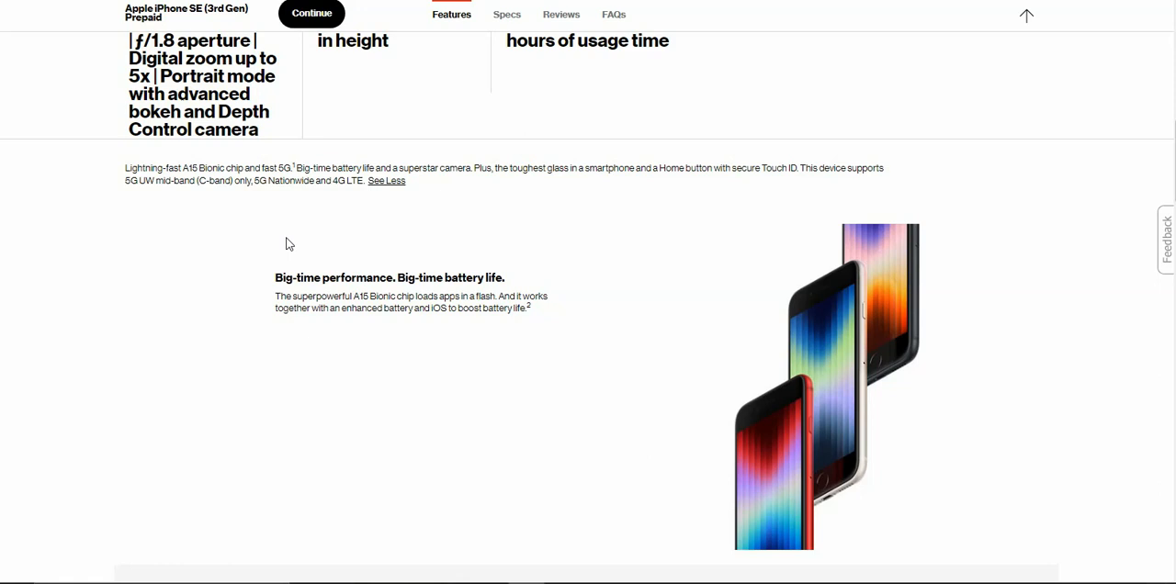
{"action": "mouse_move", "coordinate": [628, 374]}
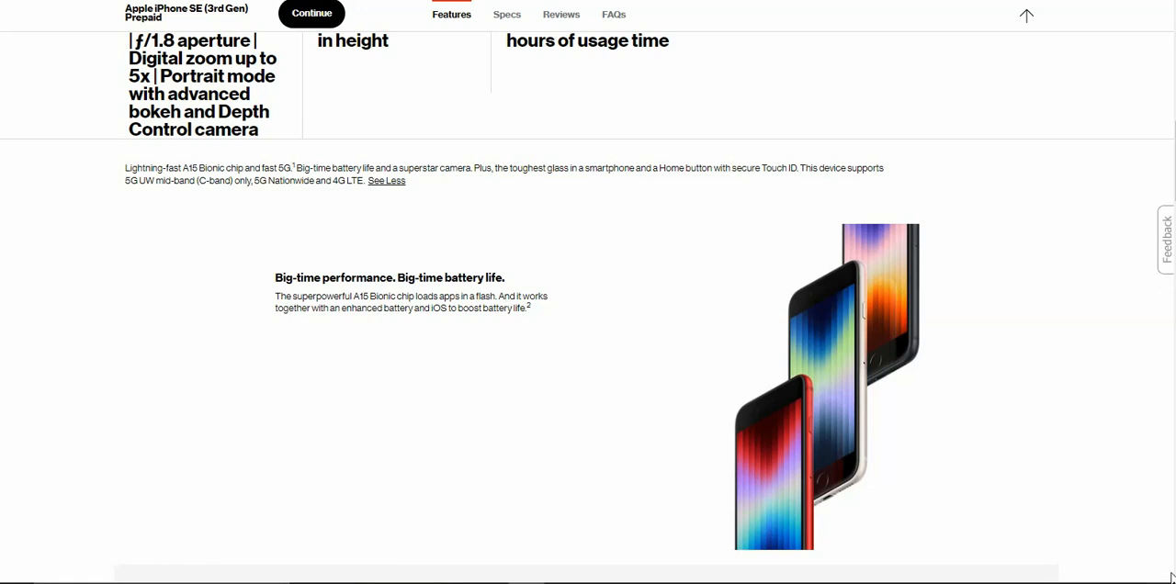
{"action": "scroll", "scroll_direction": "down", "scroll_amount": 3}
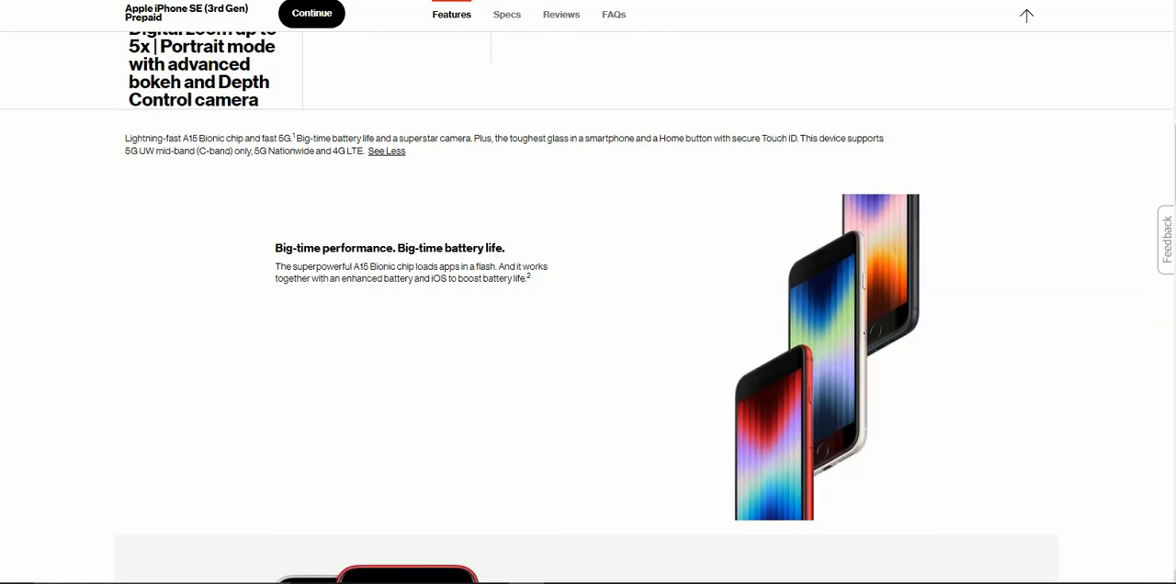
{"action": "scroll", "scroll_direction": "down", "scroll_amount": 3}
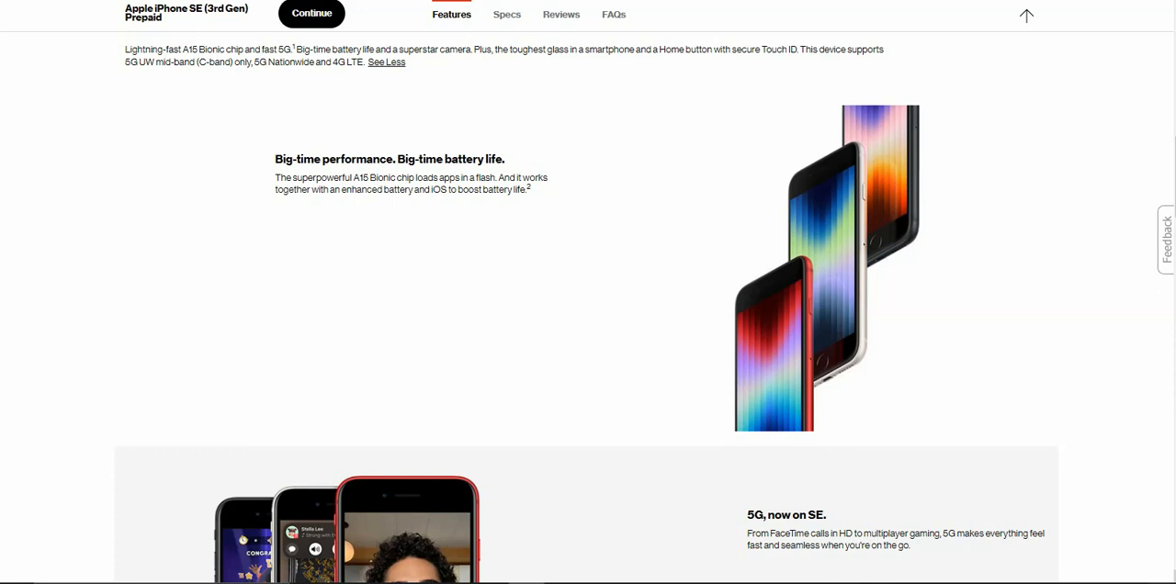
{"action": "scroll", "scroll_direction": "down", "scroll_amount": 3}
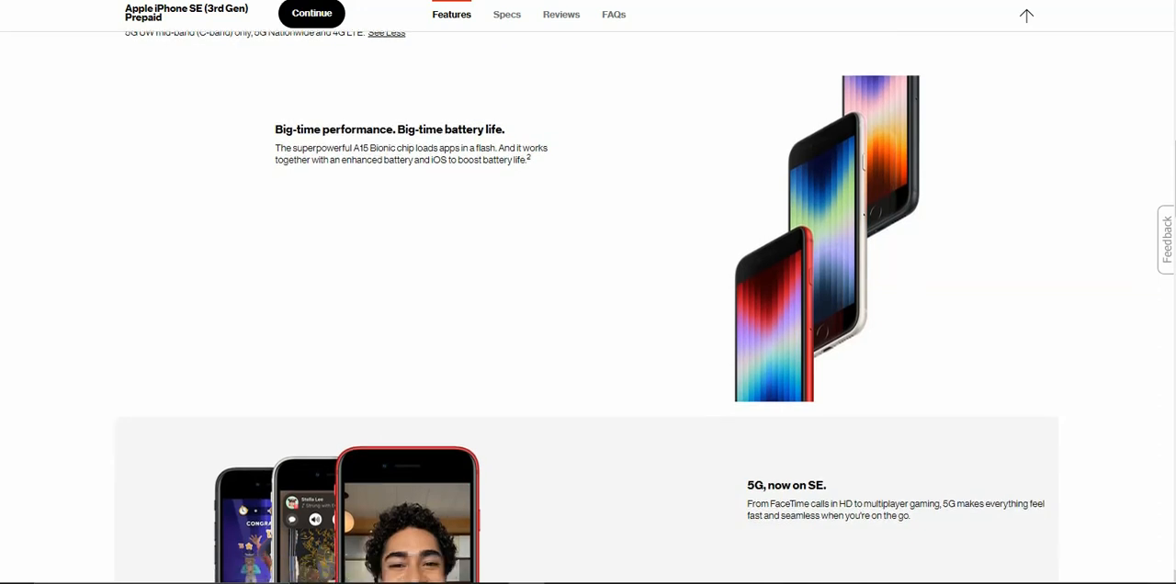
{"action": "scroll", "scroll_direction": "down", "scroll_amount": 3}
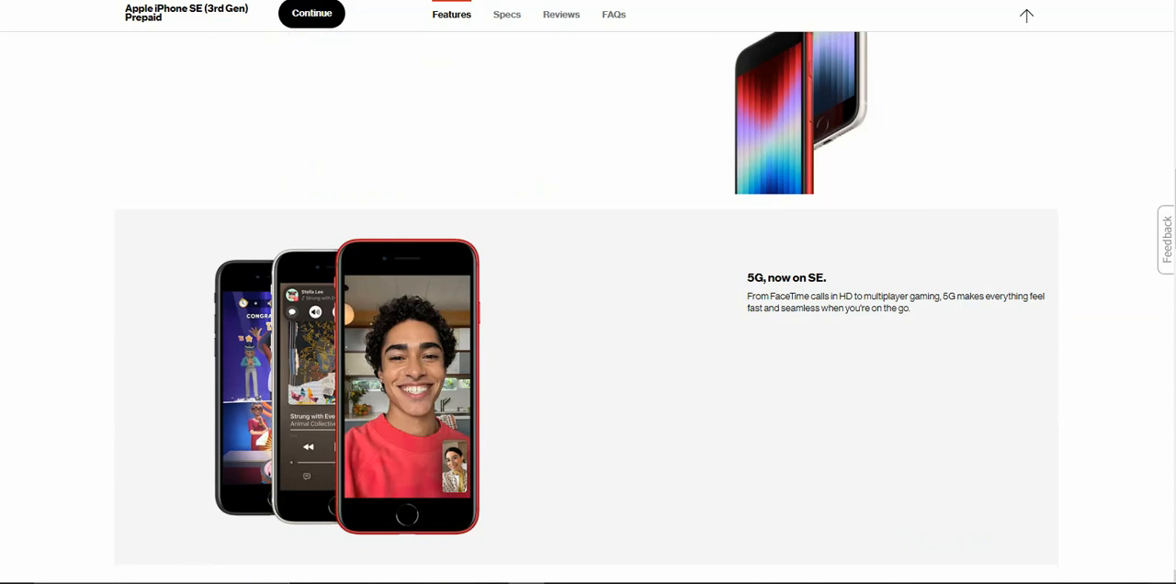
{"action": "scroll", "scroll_direction": "down", "scroll_amount": 3}
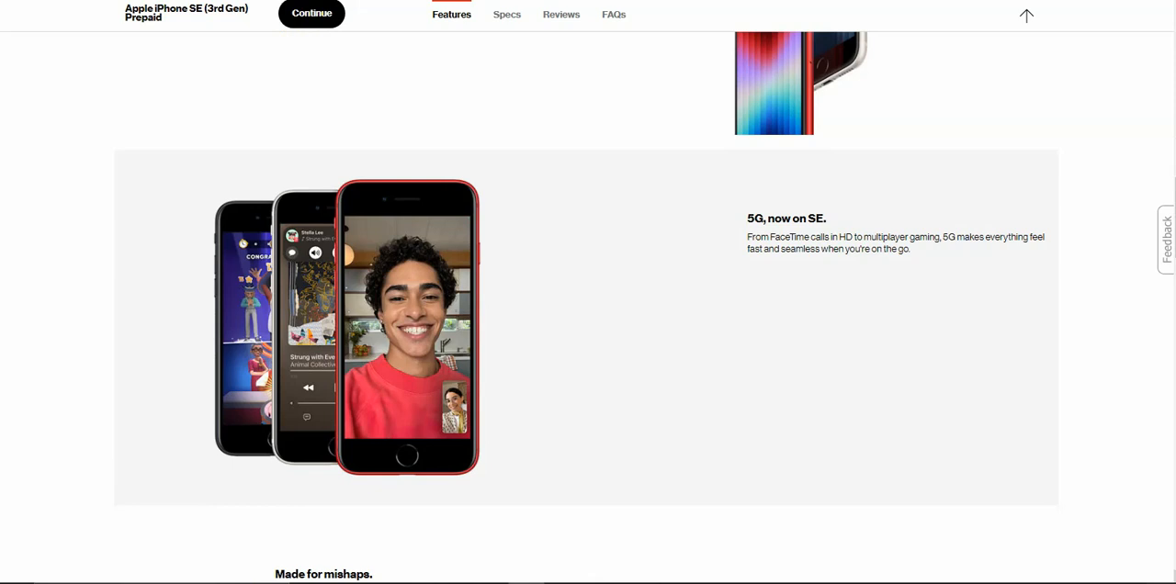
{"action": "scroll", "scroll_direction": "down", "scroll_amount": 3}
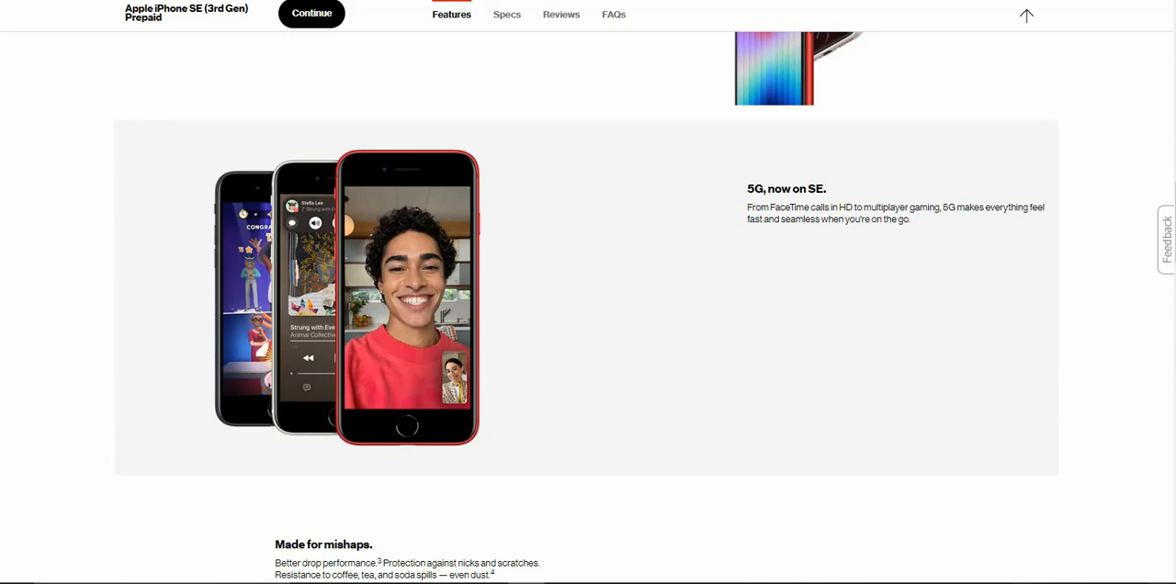
{"action": "scroll", "scroll_direction": "down", "scroll_amount": 3}
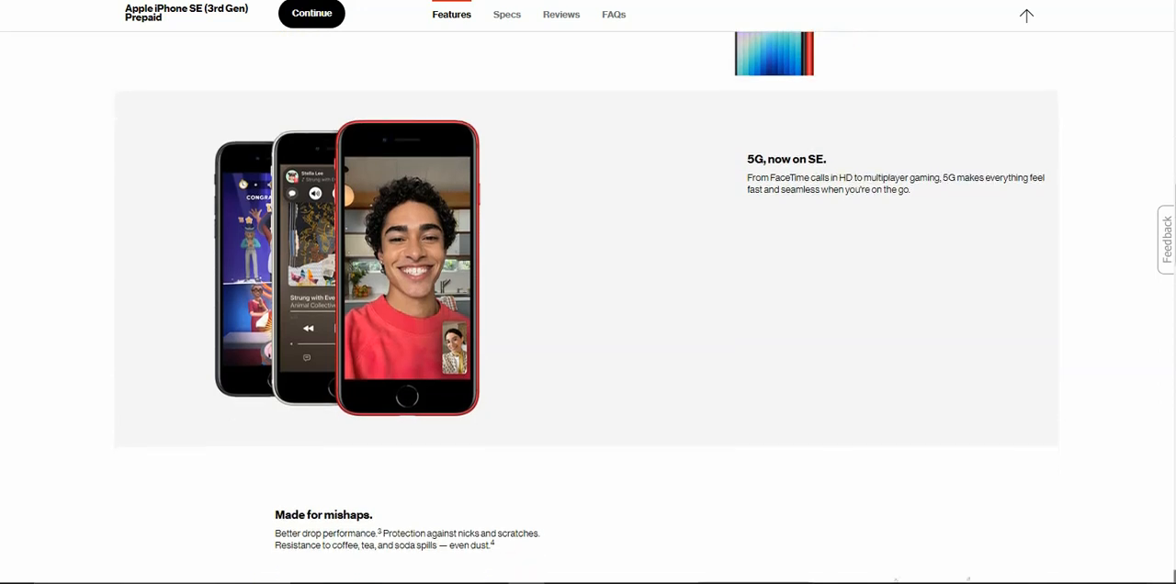
{"action": "scroll", "scroll_direction": "down", "scroll_amount": 3}
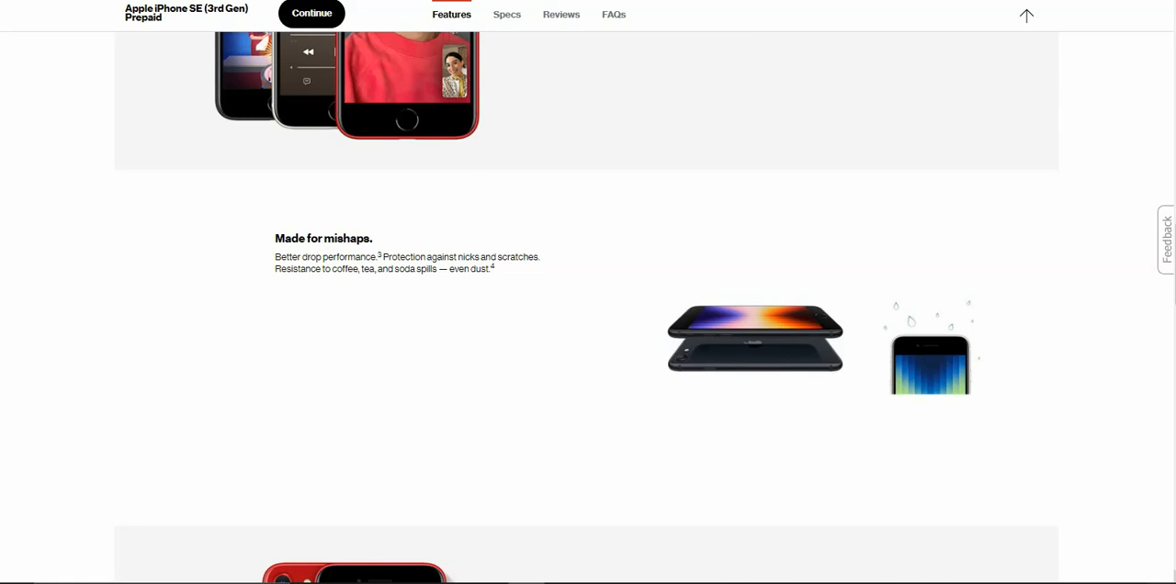
Scroll through the camera, Home button and 'A smartphone you can stand behind' sections to the footnotes.
{"action": "scroll", "scroll_direction": "down", "scroll_amount": 3}
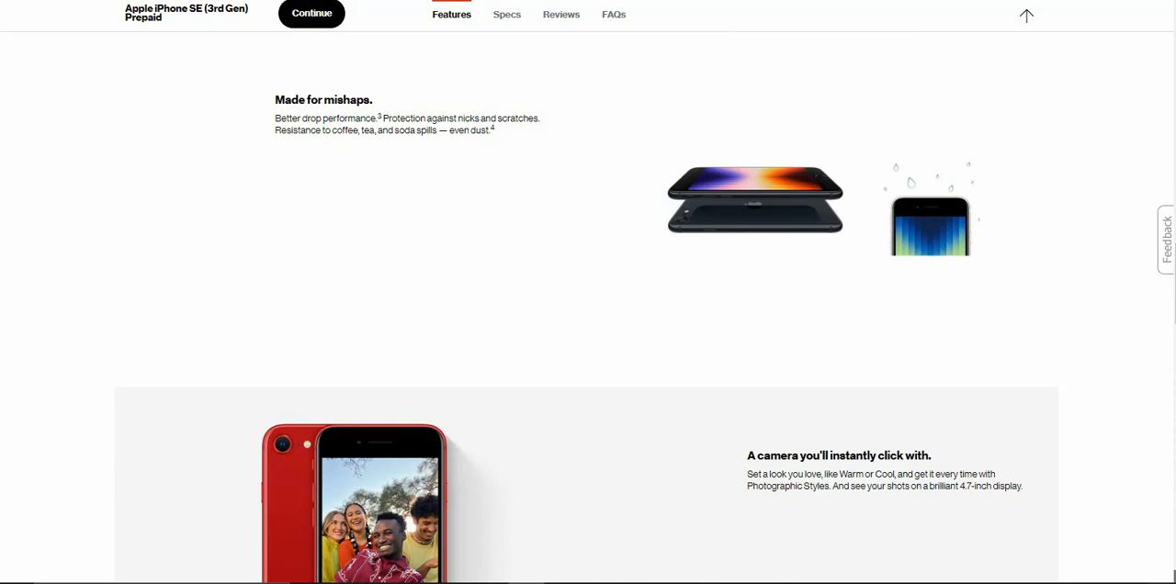
{"action": "scroll", "scroll_direction": "down", "scroll_amount": 3}
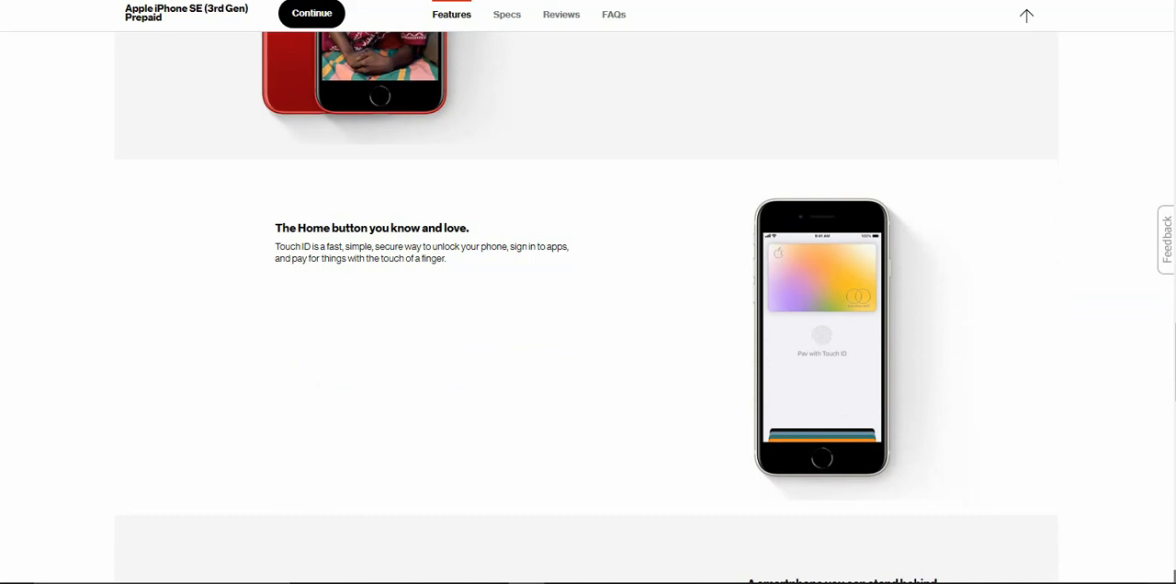
{"action": "scroll", "scroll_direction": "down", "scroll_amount": 3}
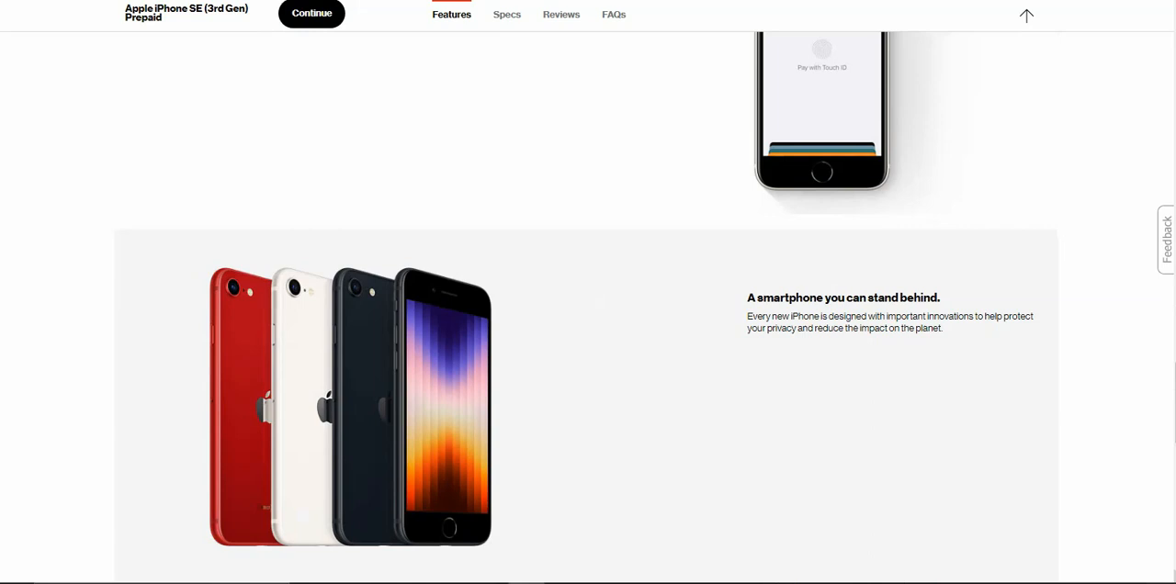
{"action": "scroll", "scroll_direction": "down", "scroll_amount": 3}
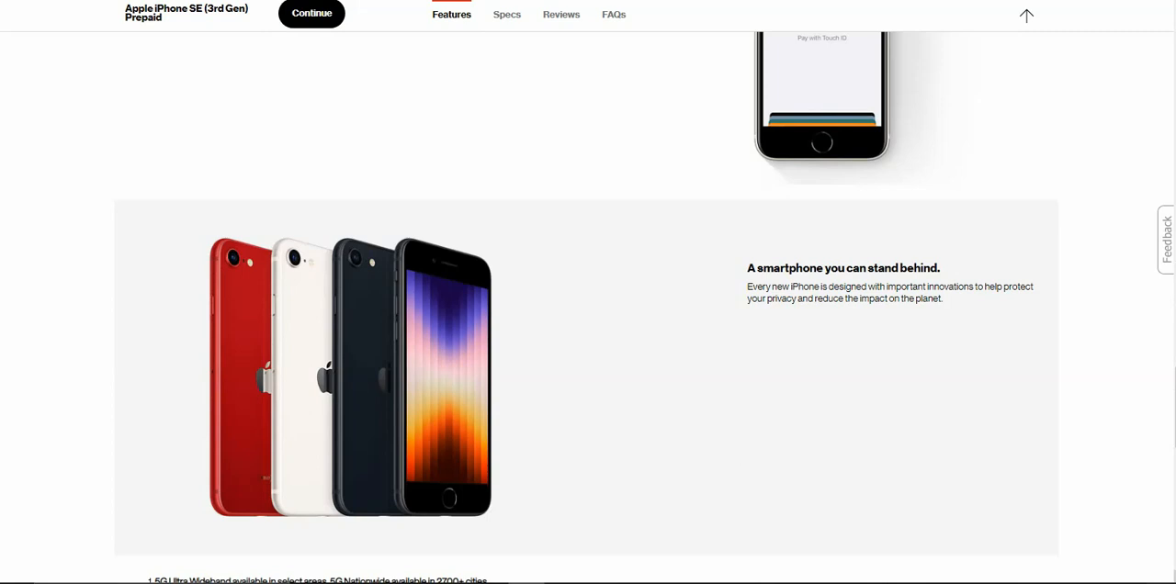
{"action": "scroll", "scroll_direction": "down", "scroll_amount": 3}
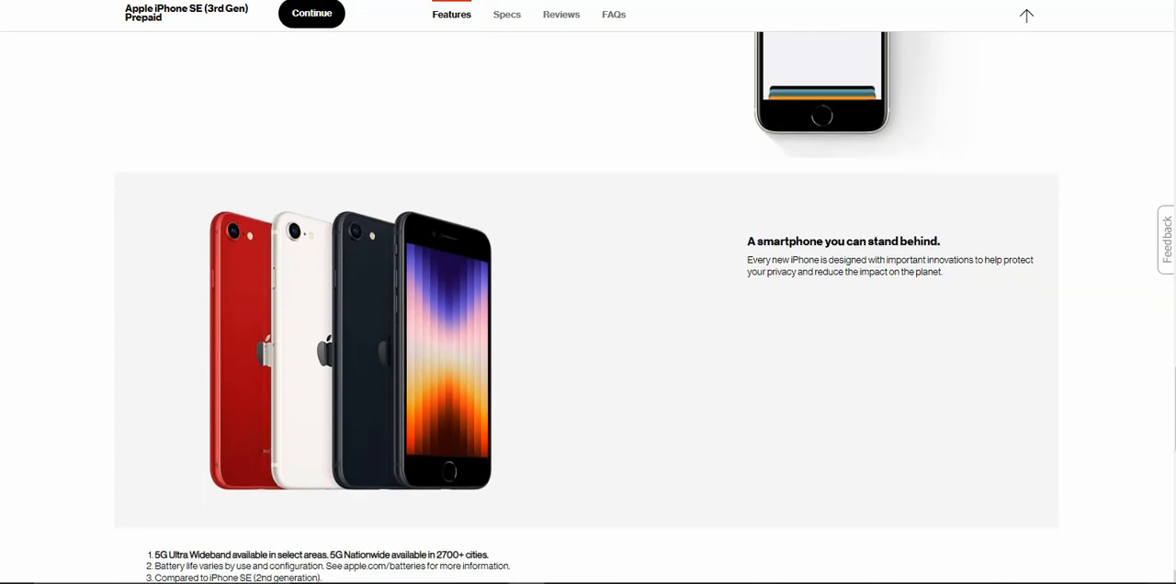
{"action": "scroll", "scroll_direction": "down", "scroll_amount": 3}
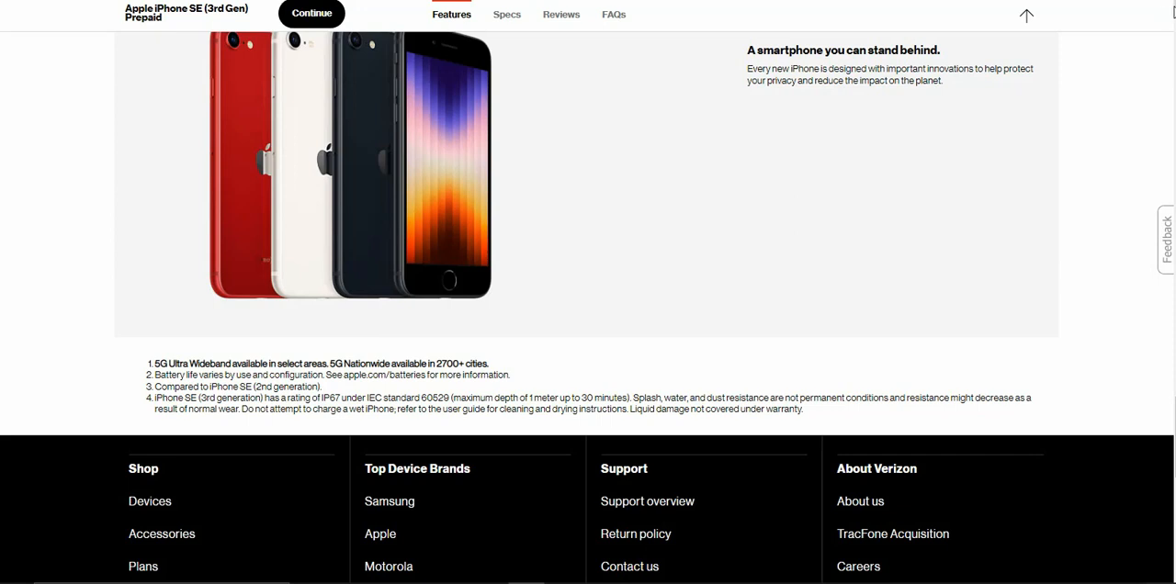
{"action": "scroll", "scroll_direction": "down", "scroll_amount": 3}
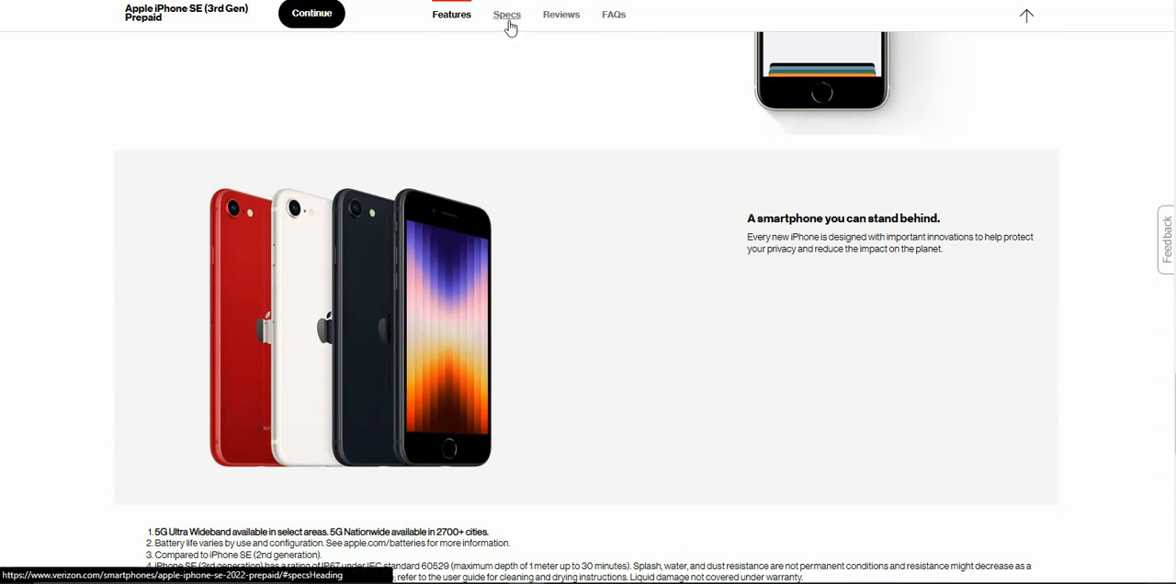
Jump to Specs and read the Device Specifications from network bands to roaming networks.
{"action": "left_click", "coordinate": [506, 13]}
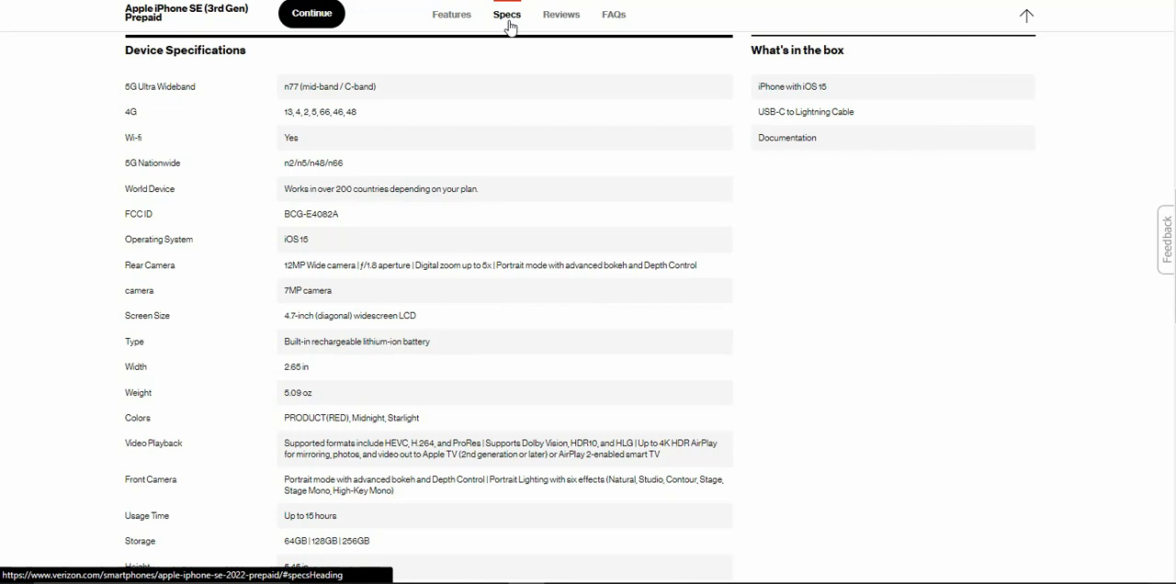
{"action": "mouse_move", "coordinate": [490, 109]}
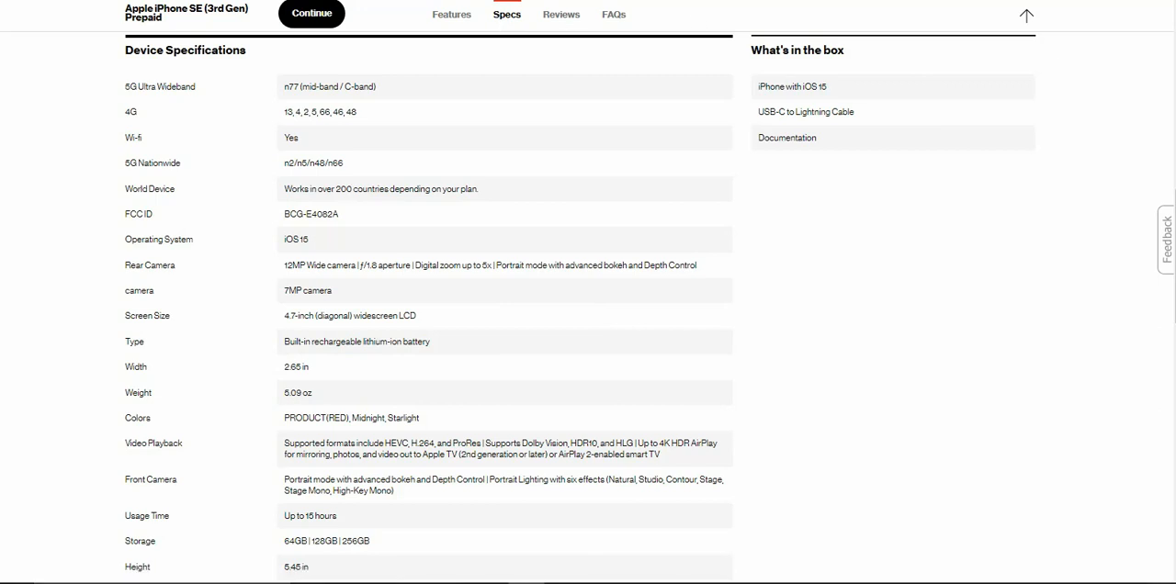
{"action": "mouse_move", "coordinate": [1143, 578]}
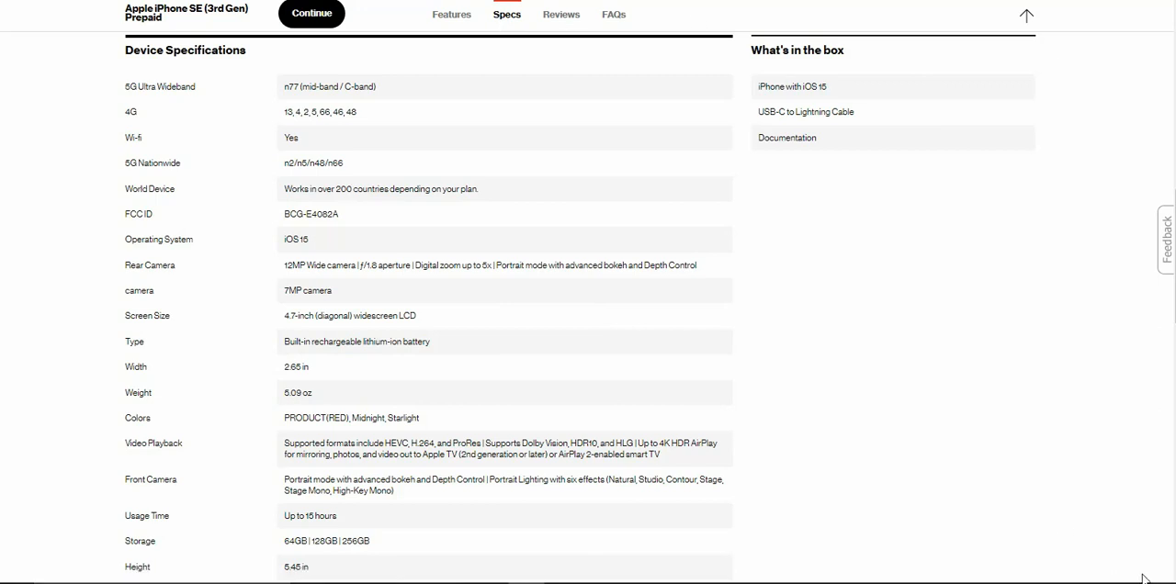
{"action": "scroll", "scroll_direction": "down", "scroll_amount": 3}
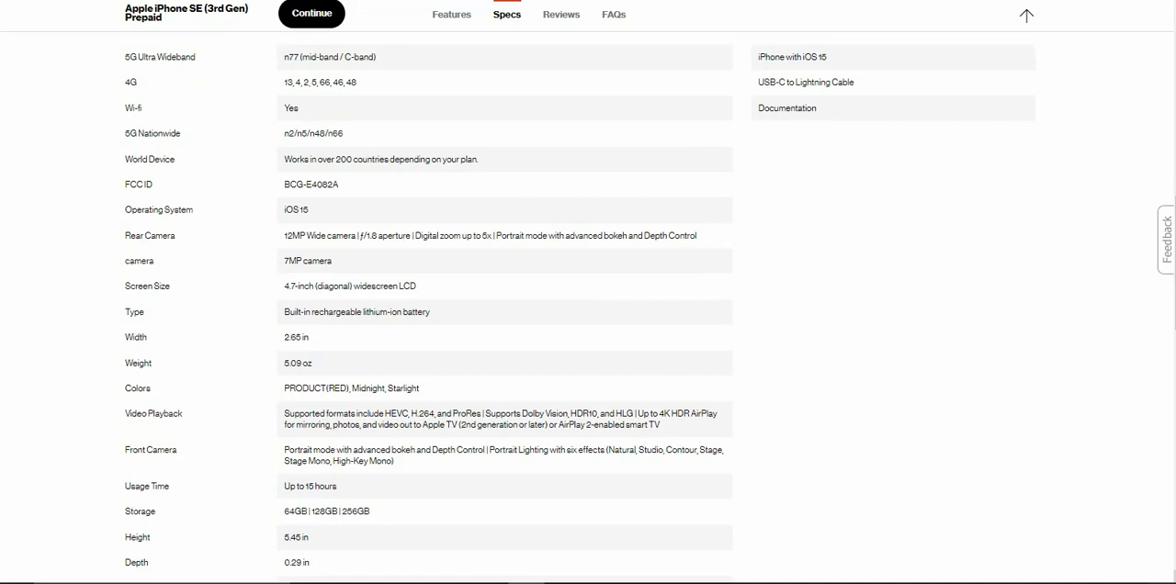
{"action": "scroll", "scroll_direction": "down", "scroll_amount": 3}
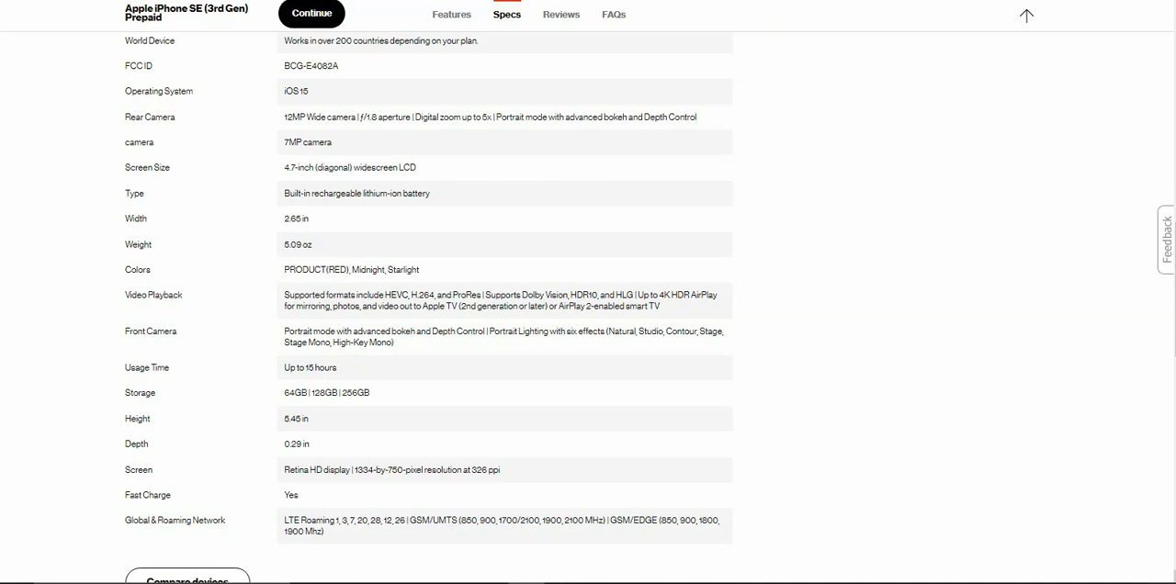
Scroll past the specs end, Compare devices and Prepaid Support to the footer, then back up.
{"action": "scroll", "scroll_direction": "down", "scroll_amount": 3}
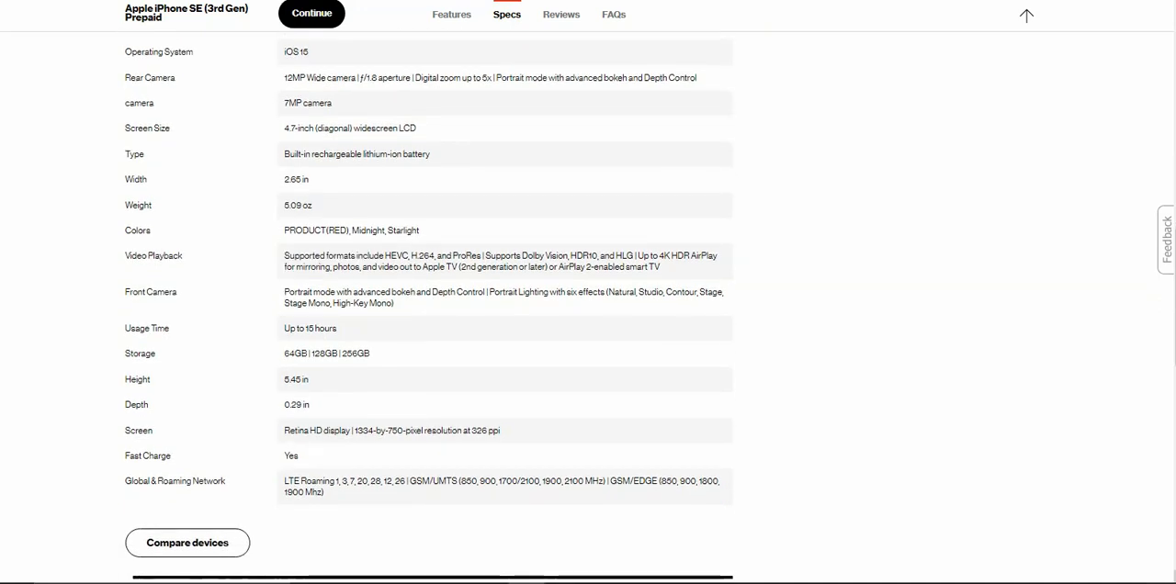
{"action": "scroll", "scroll_direction": "down", "scroll_amount": 3}
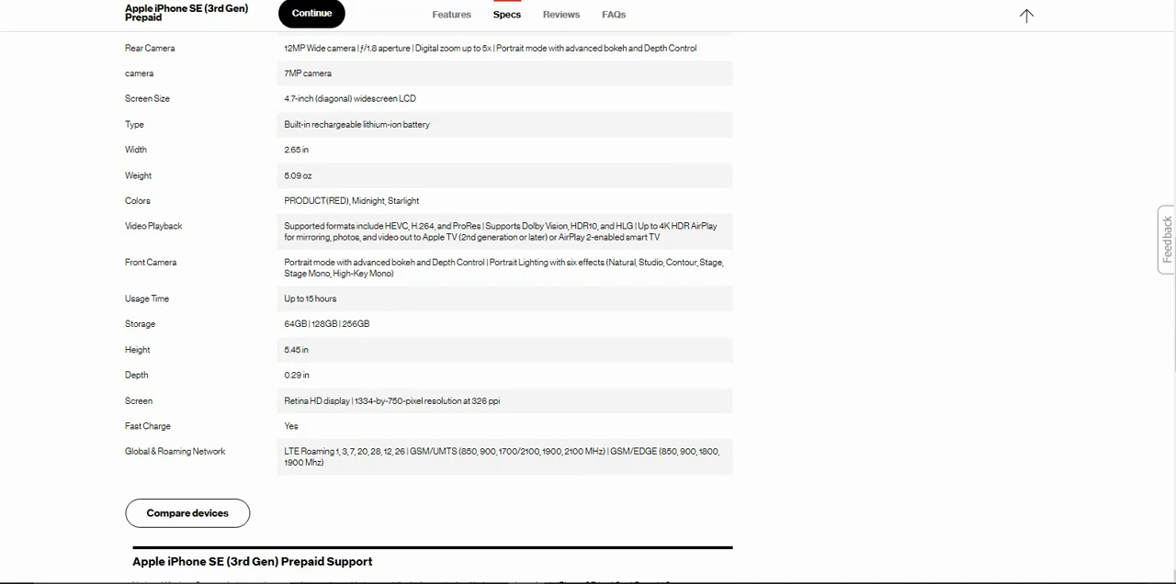
{"action": "scroll", "scroll_direction": "down", "scroll_amount": 3}
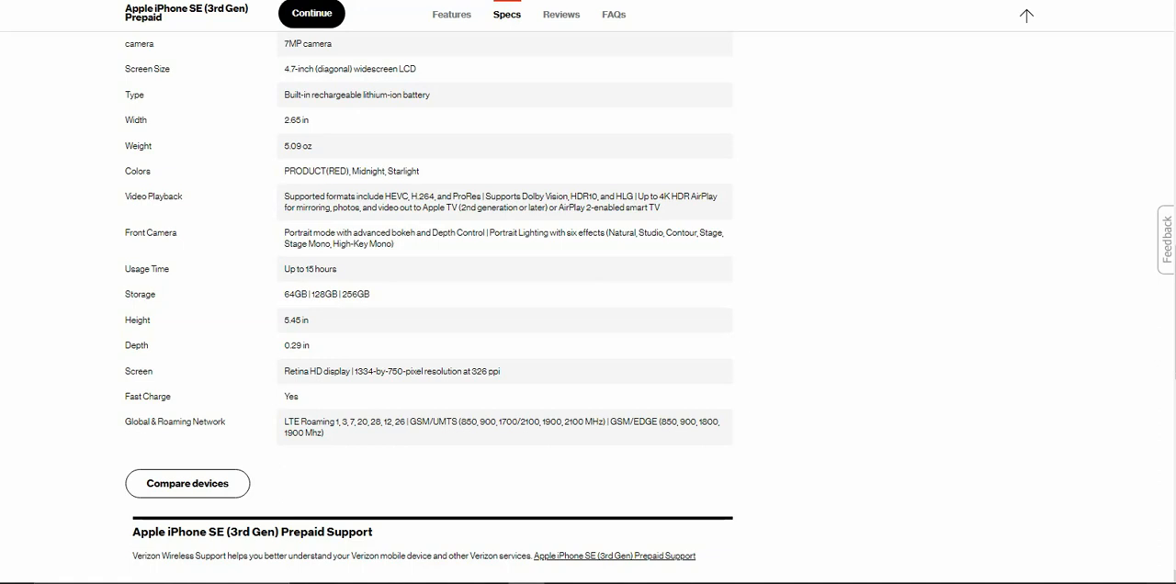
{"action": "scroll", "scroll_direction": "down", "scroll_amount": 3}
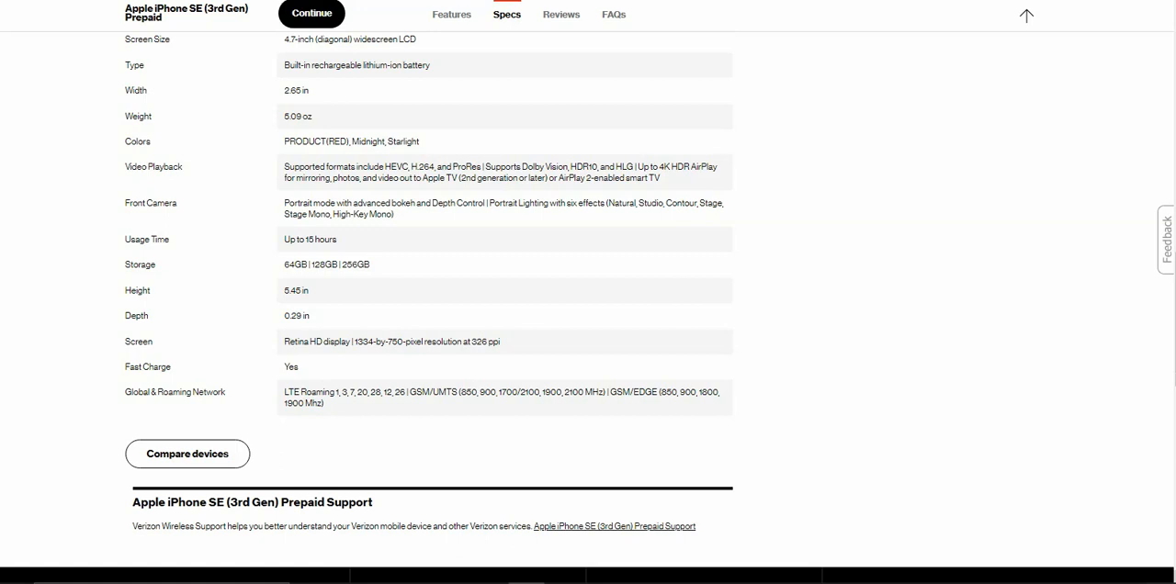
{"action": "scroll", "scroll_direction": "down", "scroll_amount": 3}
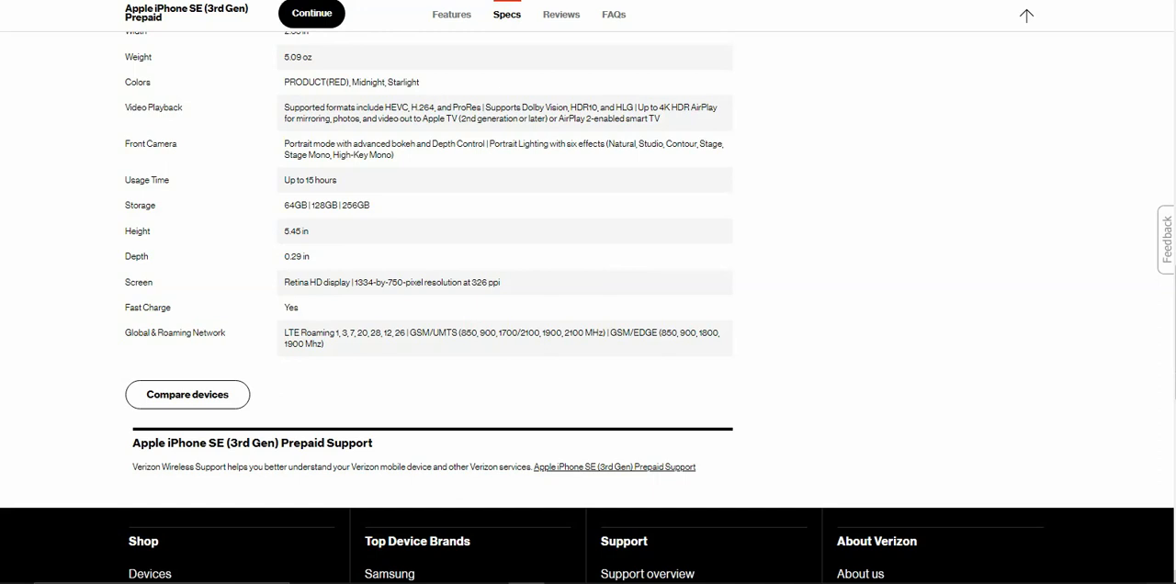
{"action": "scroll", "scroll_direction": "down", "scroll_amount": 3}
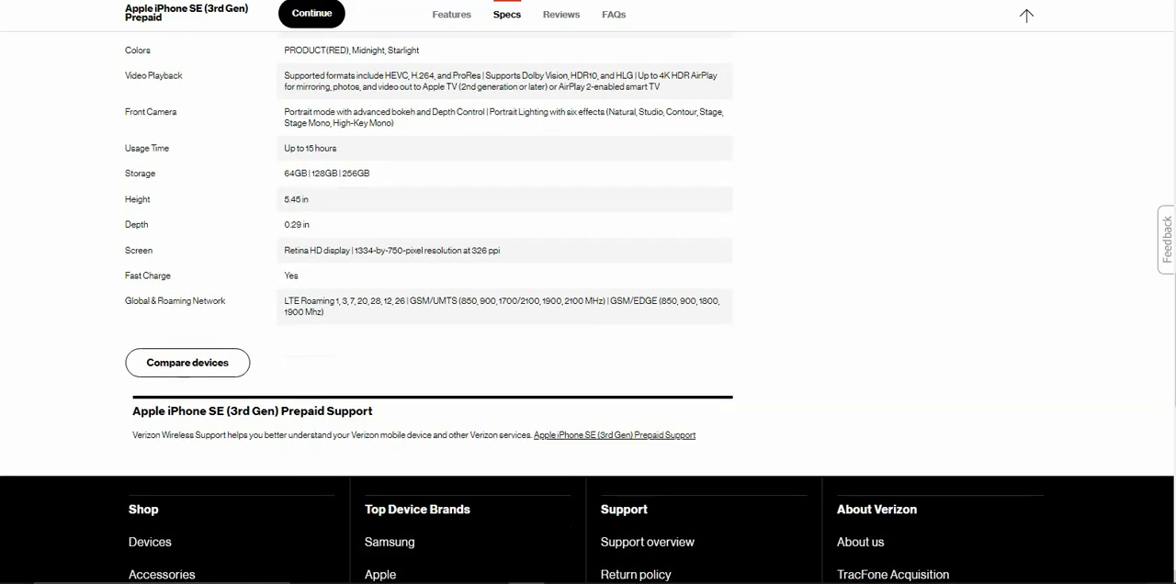
{"action": "scroll", "scroll_direction": "down", "scroll_amount": 3}
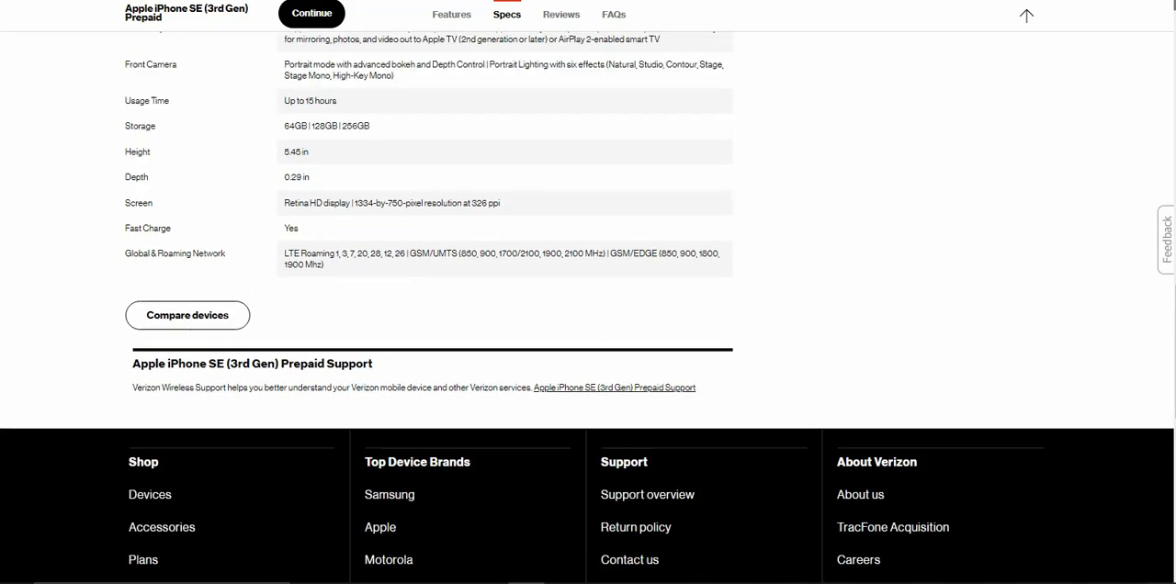
{"action": "scroll", "scroll_direction": "up", "scroll_amount": 3}
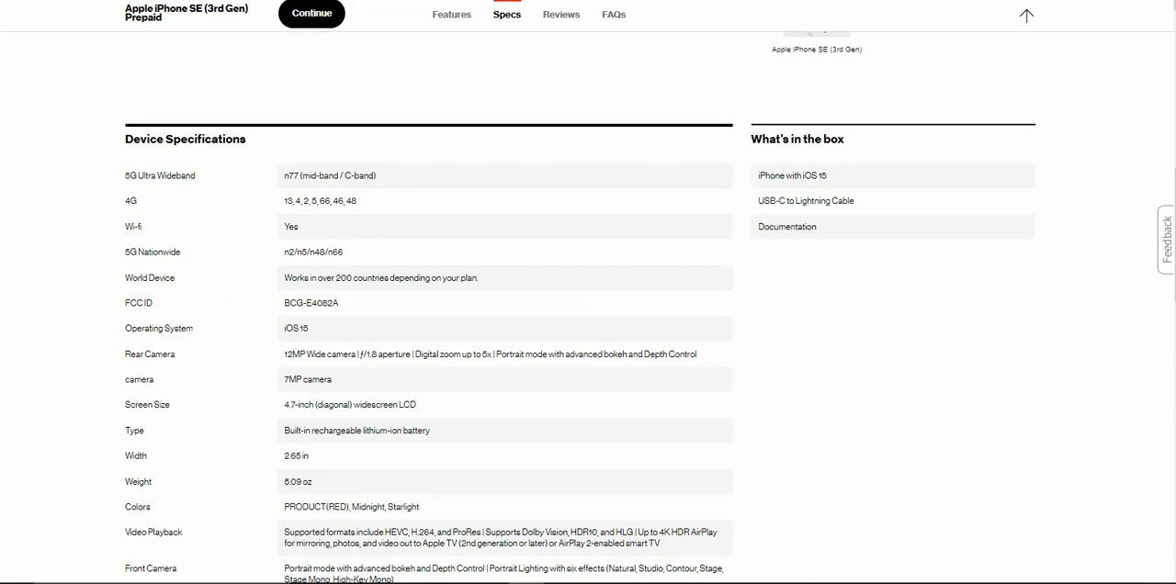
{"action": "mouse_move", "coordinate": [451, 15]}
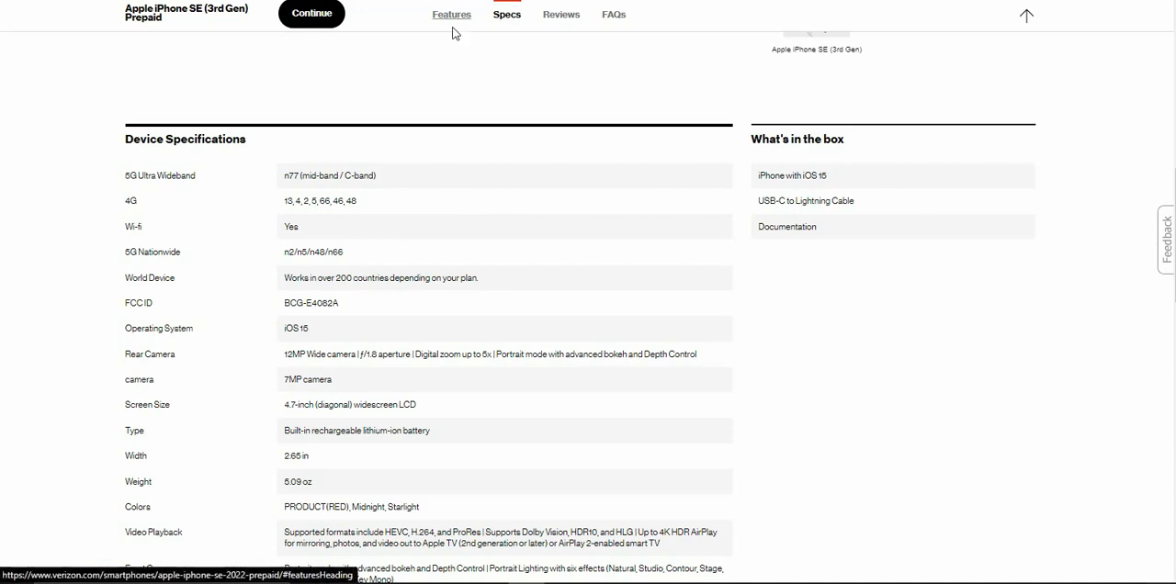
Jump back to Features, showing the key specs and Big-time performance highlights.
{"action": "left_click", "coordinate": [452, 14]}
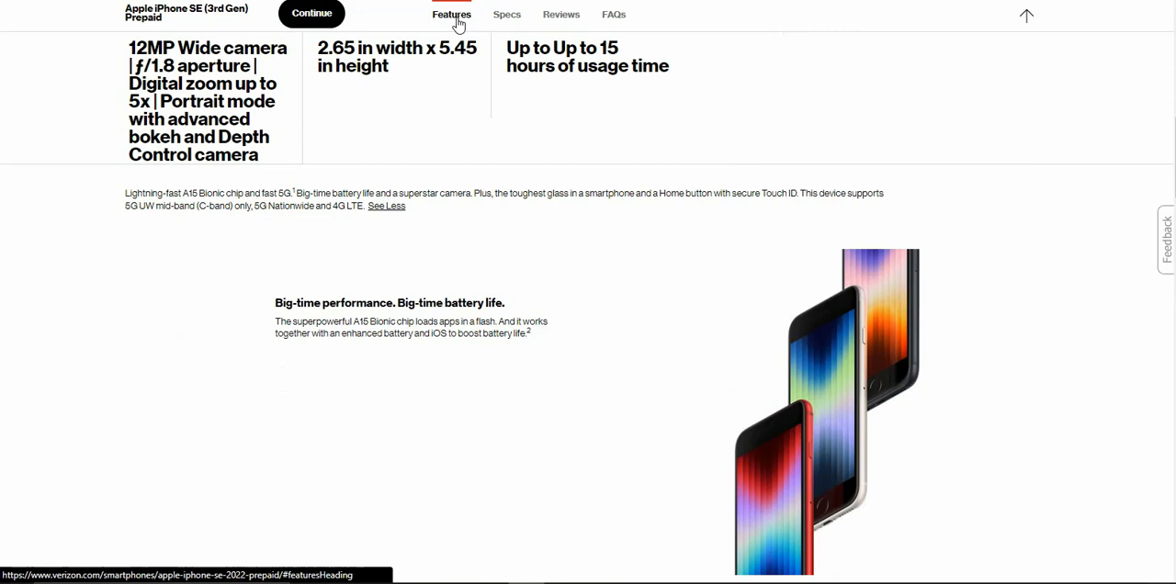
{"action": "mouse_move", "coordinate": [865, 53]}
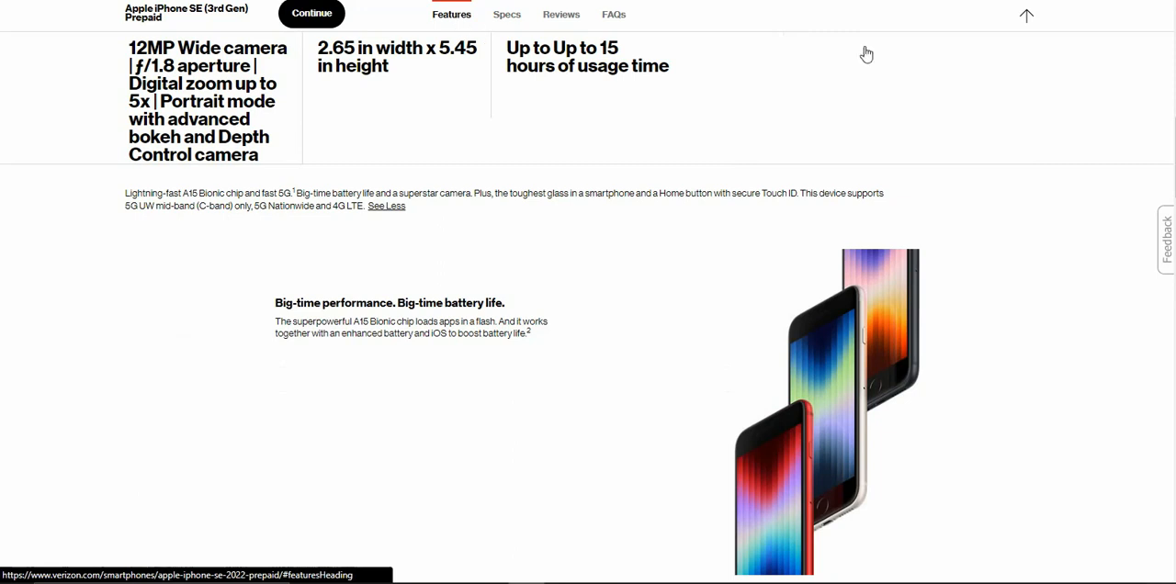